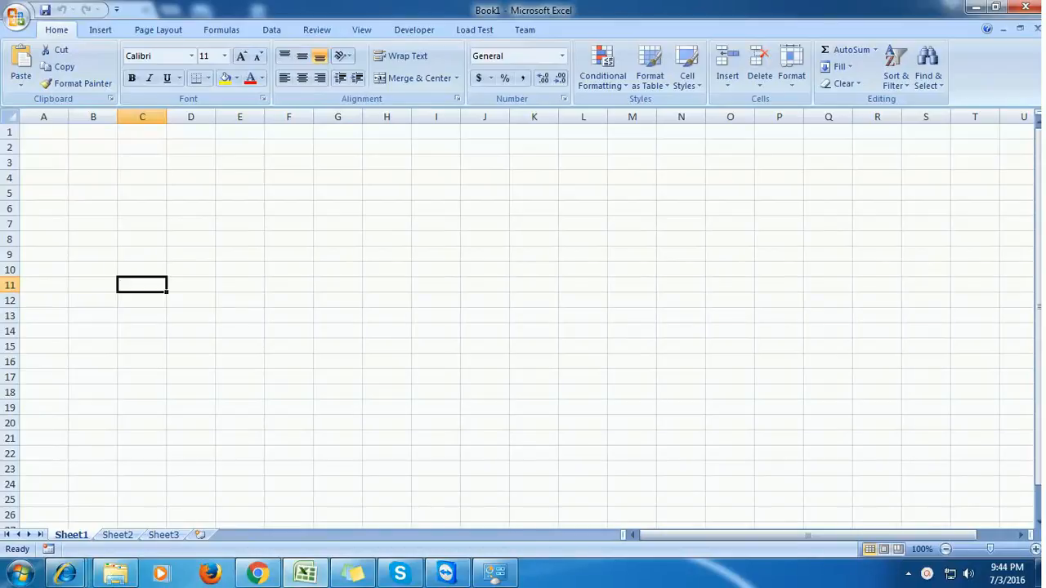
pyautogui.moveTo(378, 152)
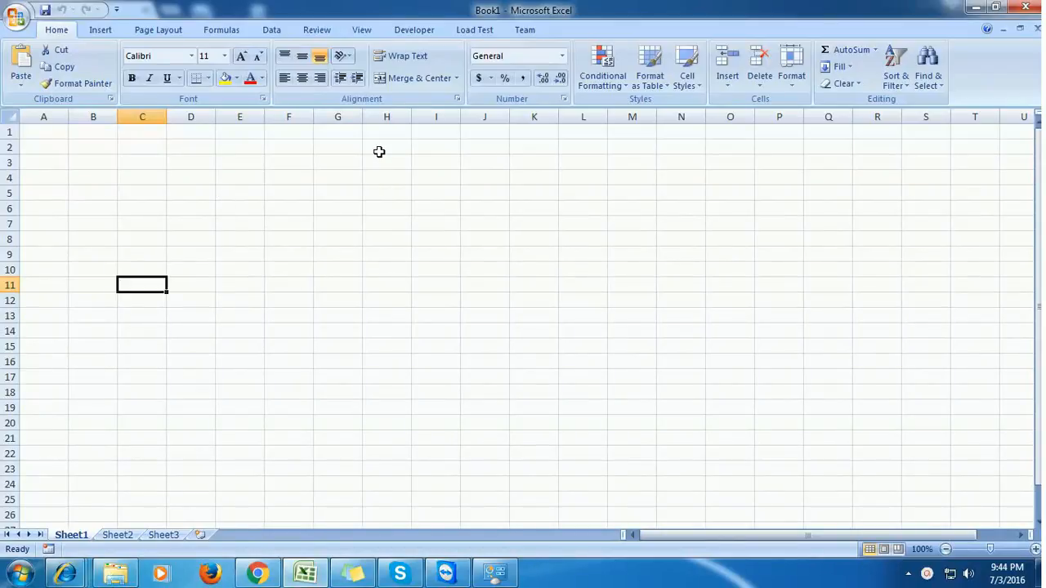
# Step: Open the Visual Basic editor for workbook Book1 from the Developer tab
pyautogui.click(413, 30)
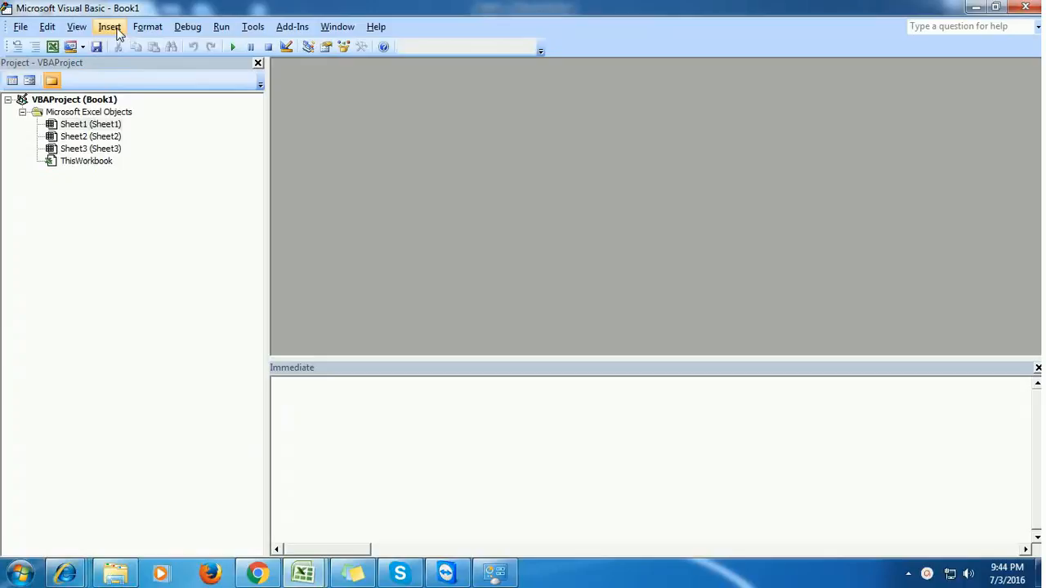
# Step: Insert a new Module1 and declare the Sub iepart1 procedure
pyautogui.click(109, 27)
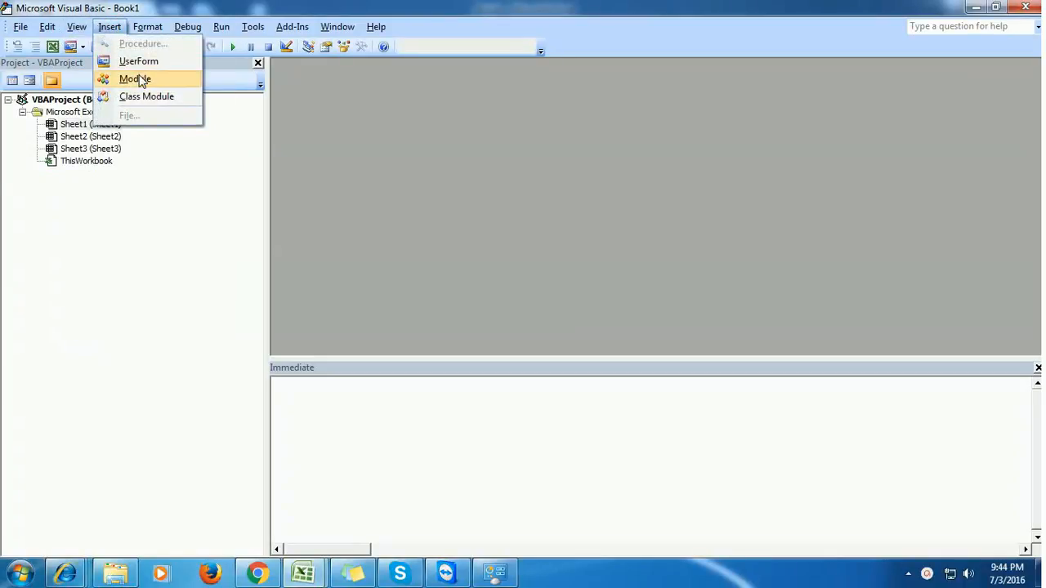
pyautogui.click(135, 78)
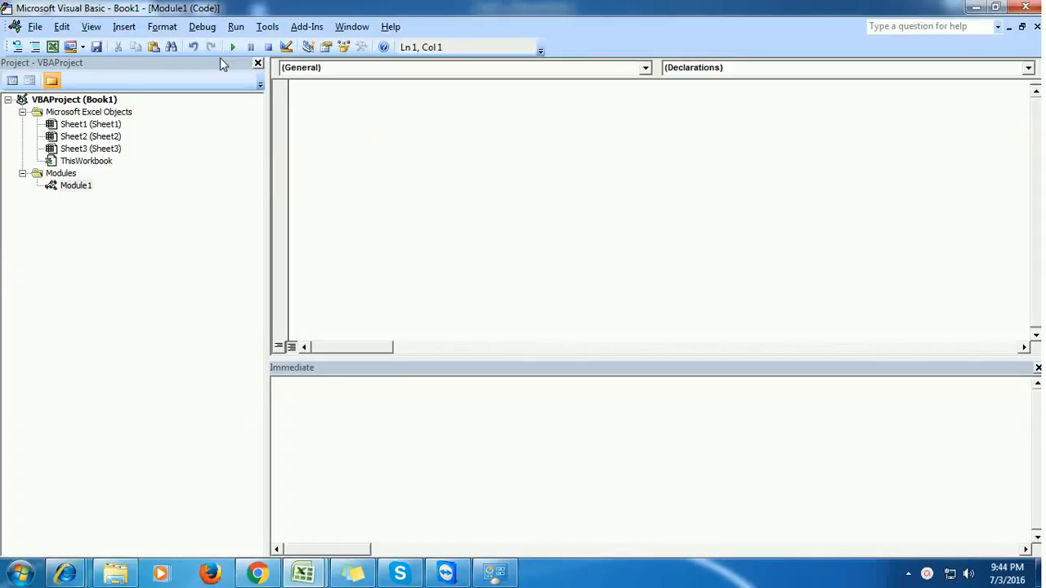
pyautogui.write('sub')
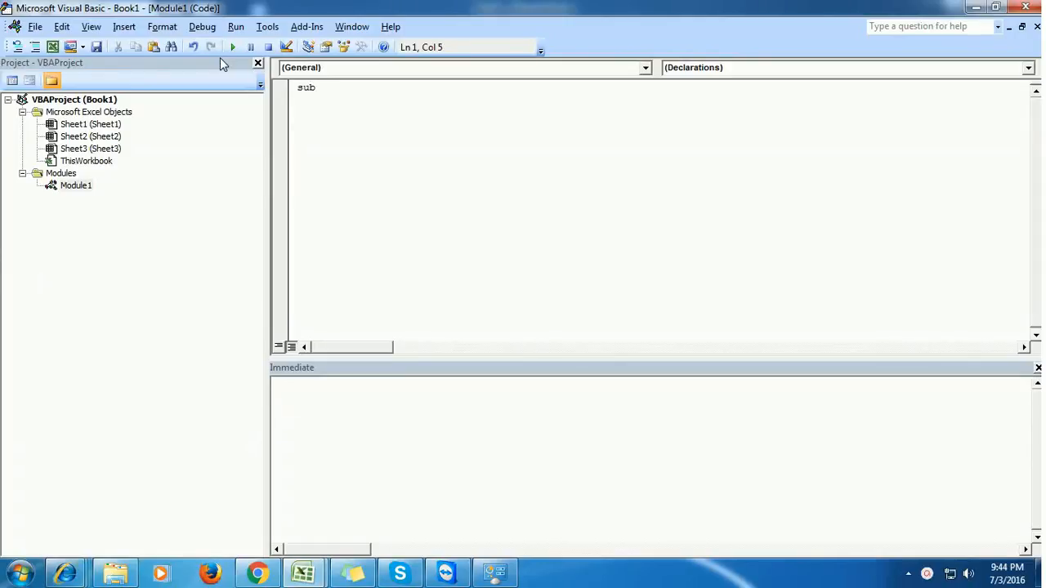
pyautogui.write('iepart1(')
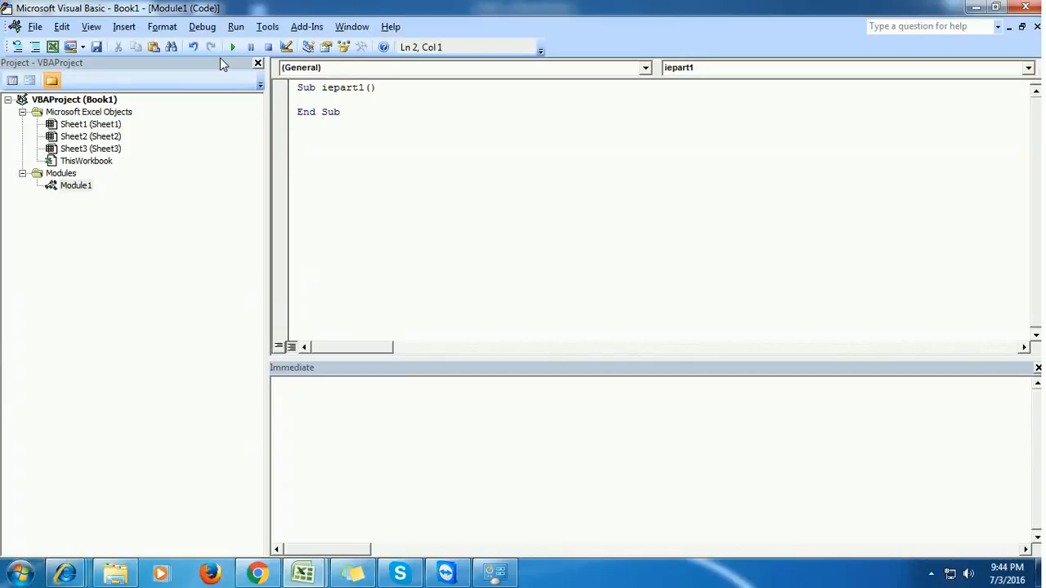
# Step: Declare the variable ie As Object
pyautogui.write('dim')
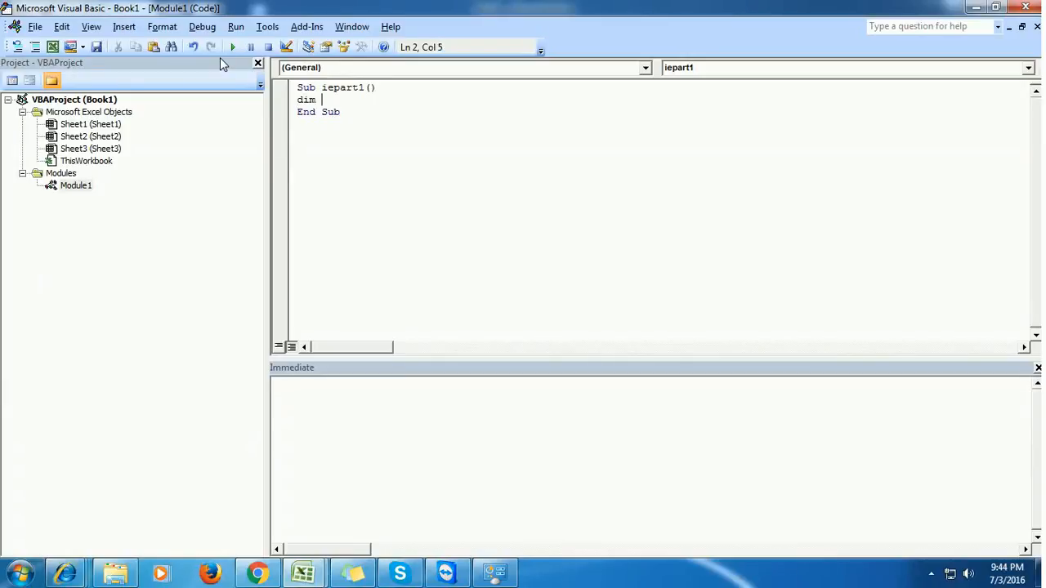
pyautogui.write('ie as obj')
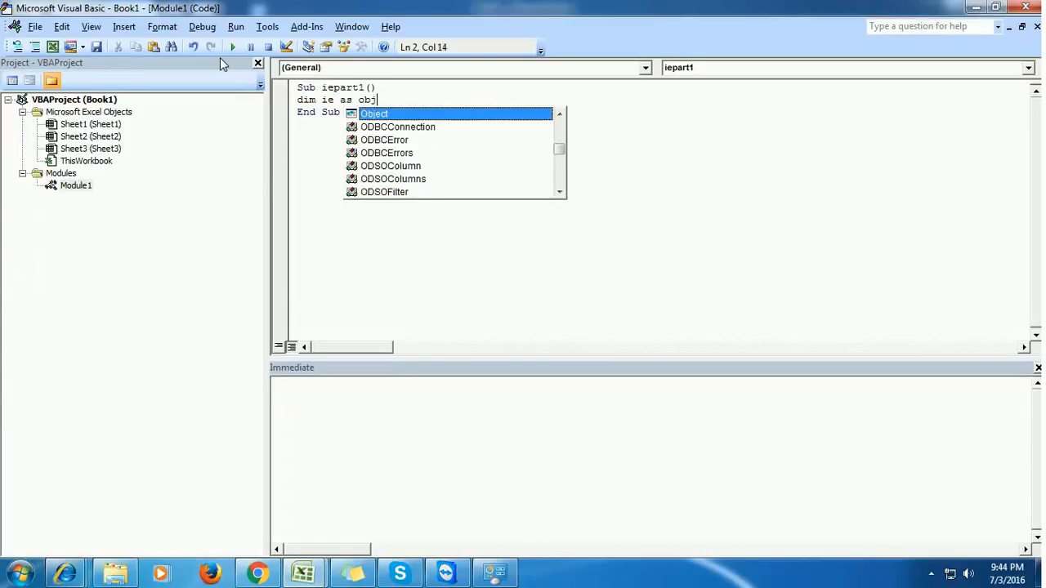
pyautogui.press('enter')
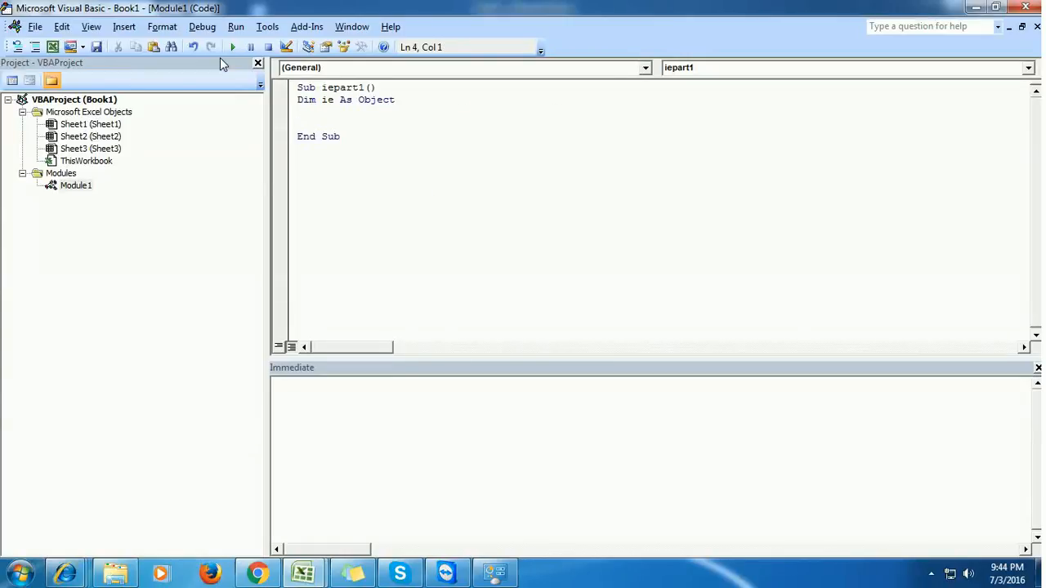
# Step: Set ie = CreateObject("internetexplorer.application")
pyautogui.write('set ie')
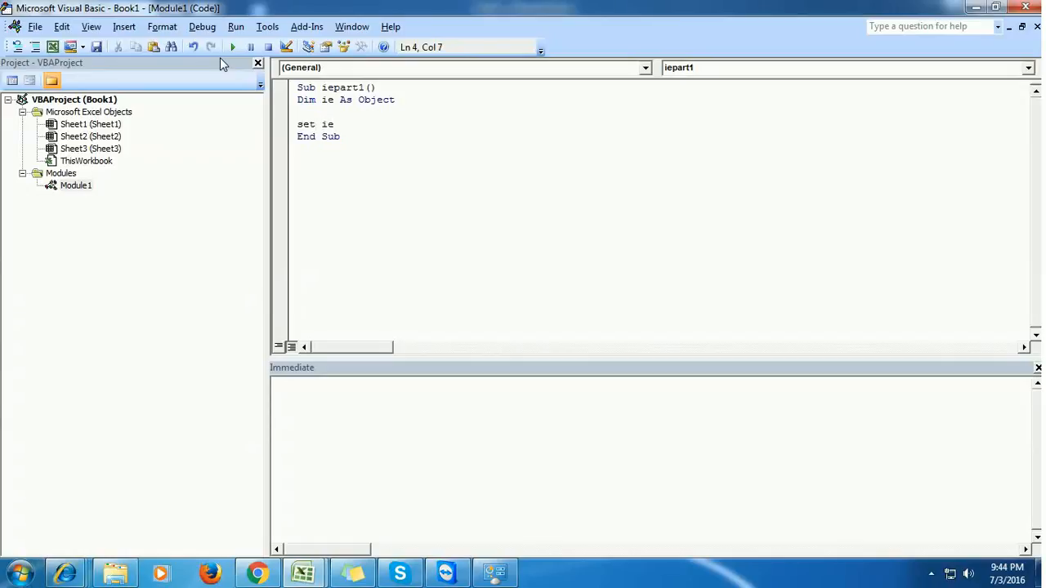
pyautogui.write('=')
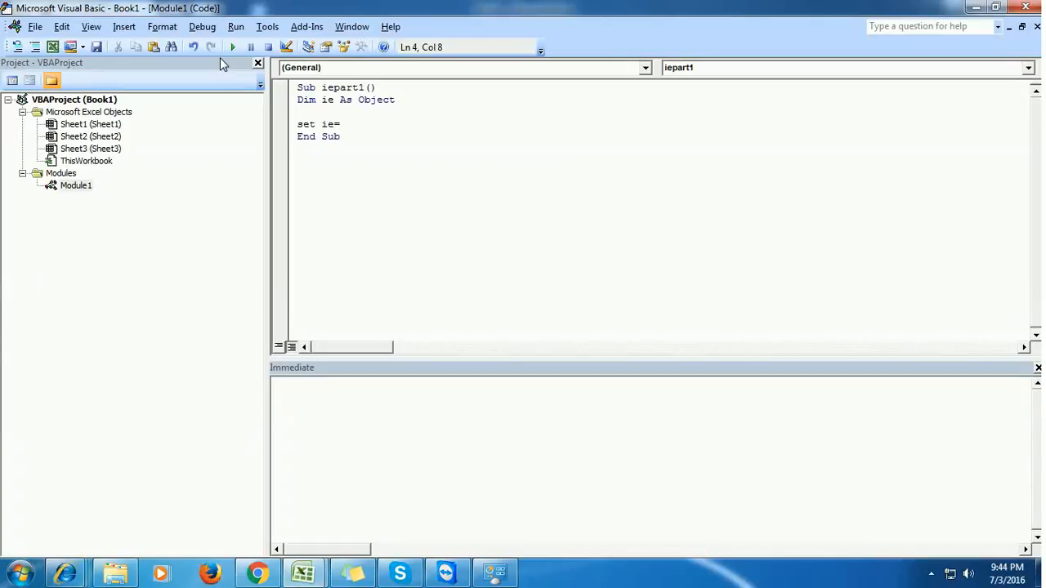
pyautogui.write('cre')
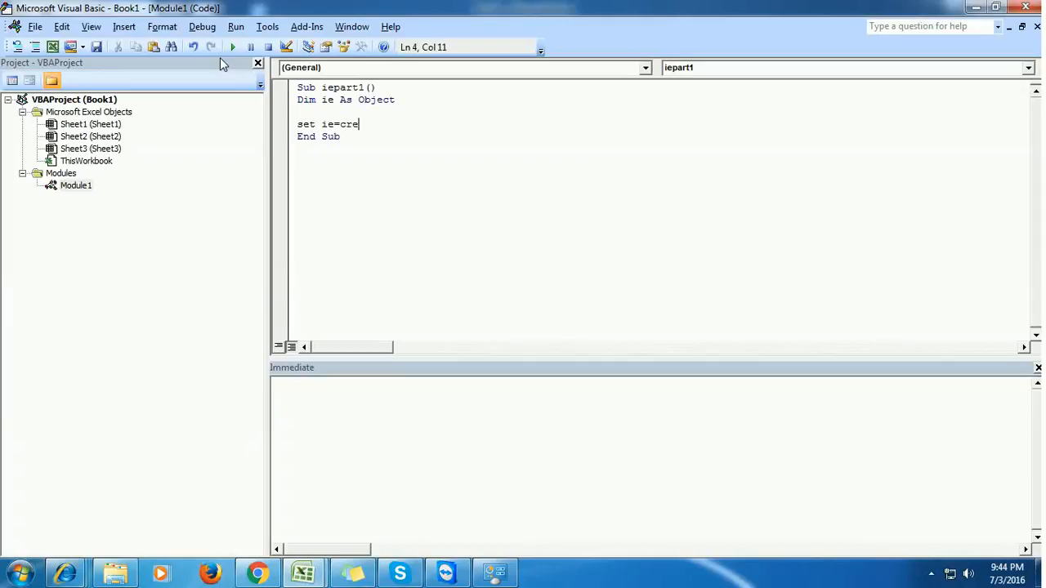
pyautogui.write('ateobject')
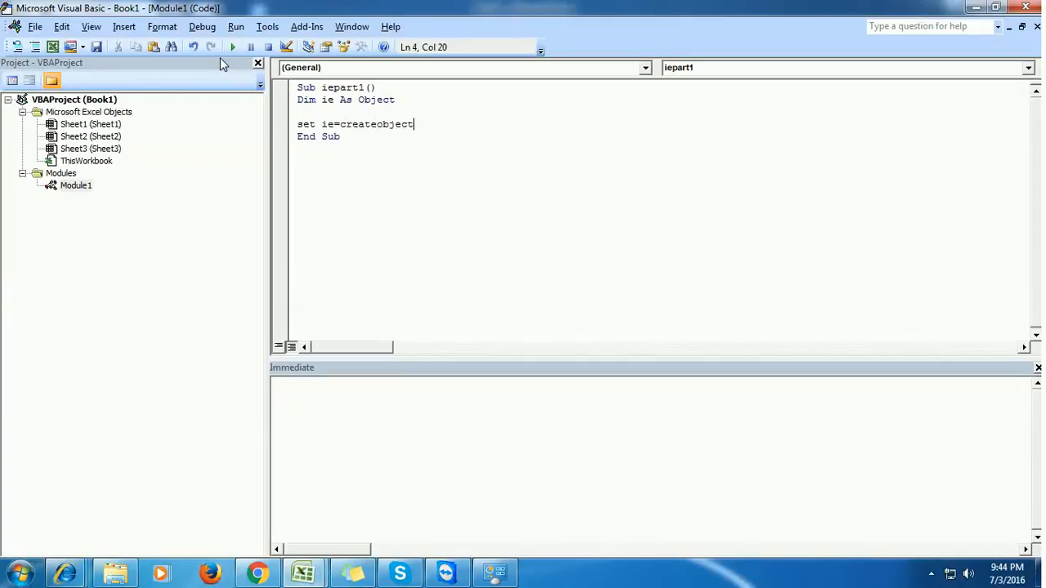
pyautogui.write('("int')
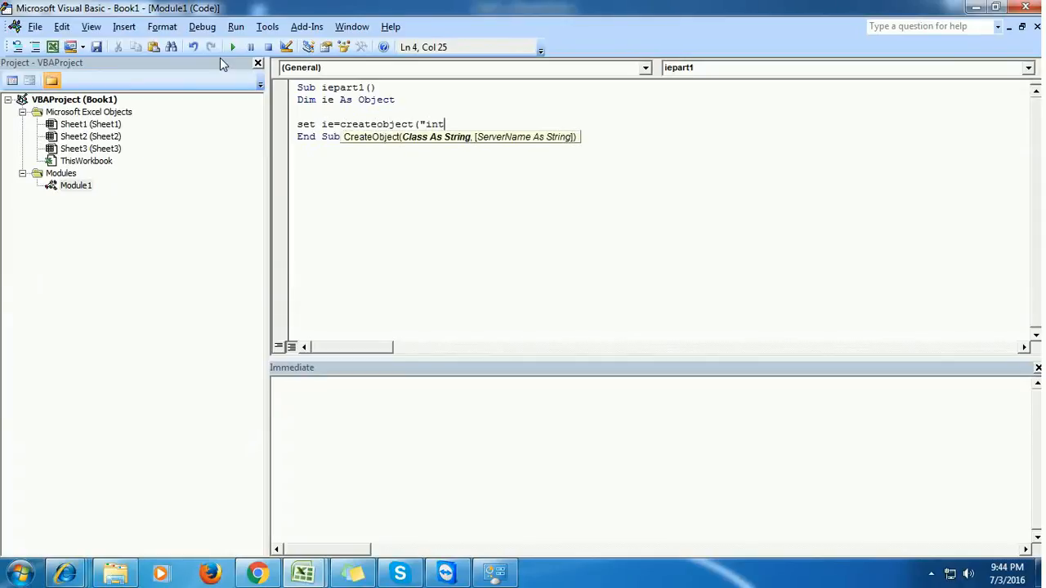
pyautogui.write('ernete')
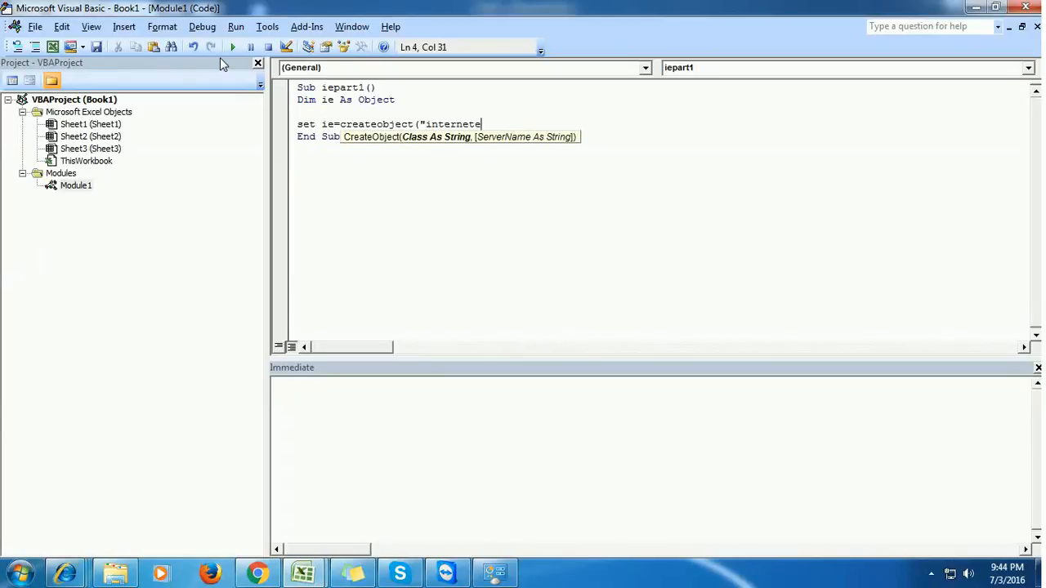
pyautogui.write('x')
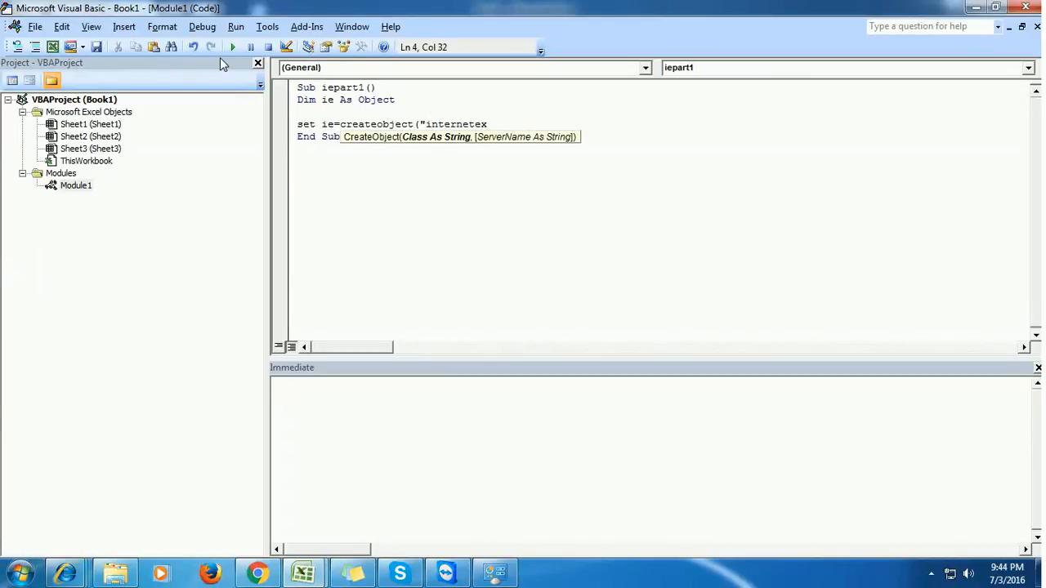
pyautogui.write('plorer')
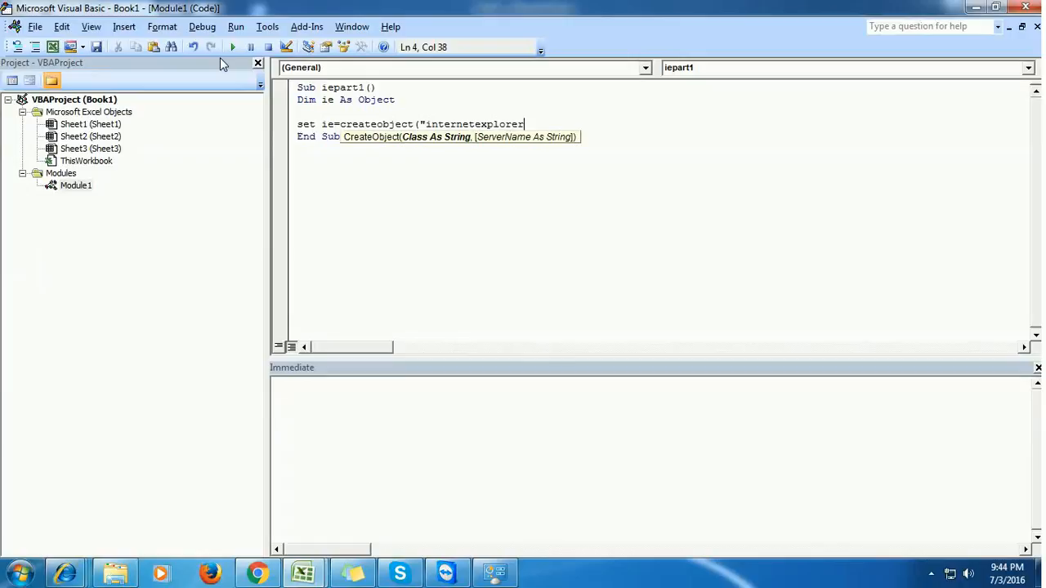
pyautogui.write('.ap')
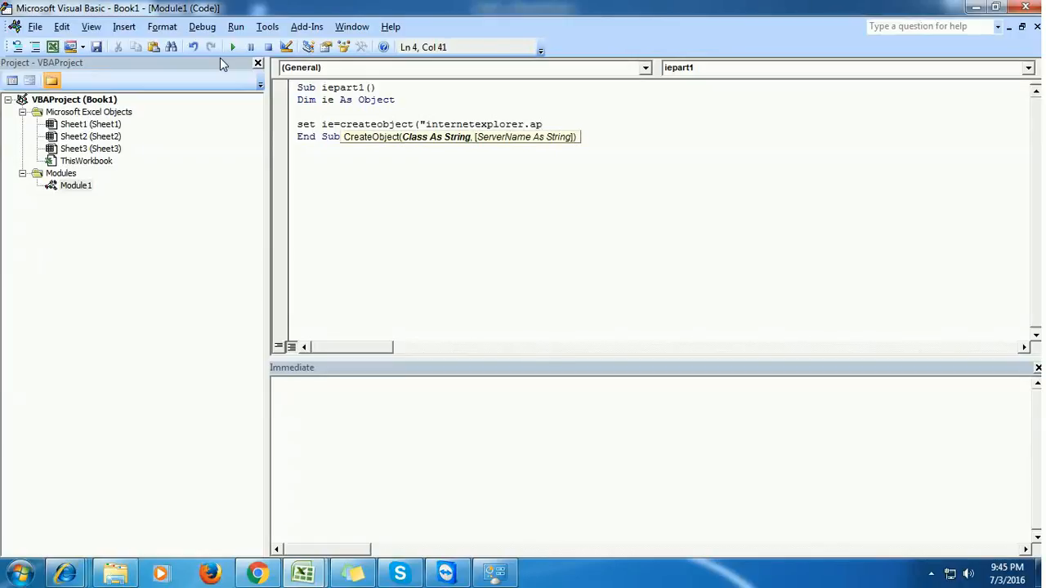
pyautogui.write('pl')
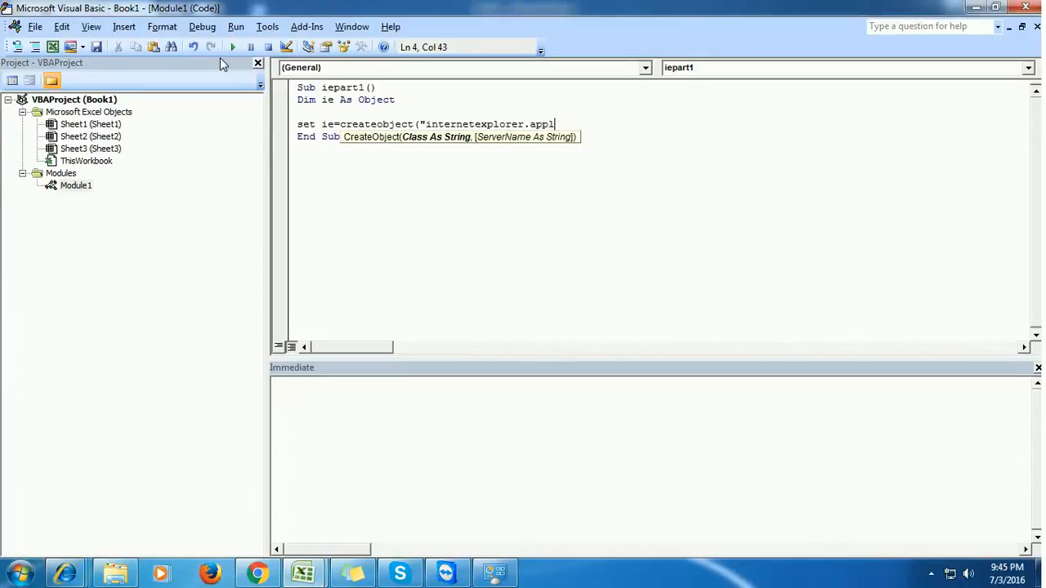
pyautogui.write('ication"')
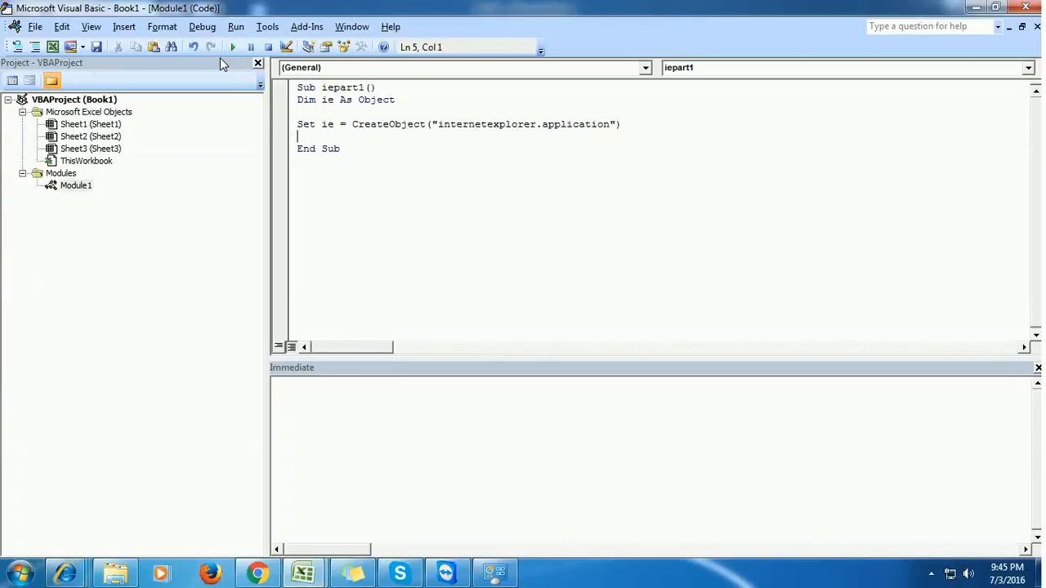
pyautogui.press('Enter')
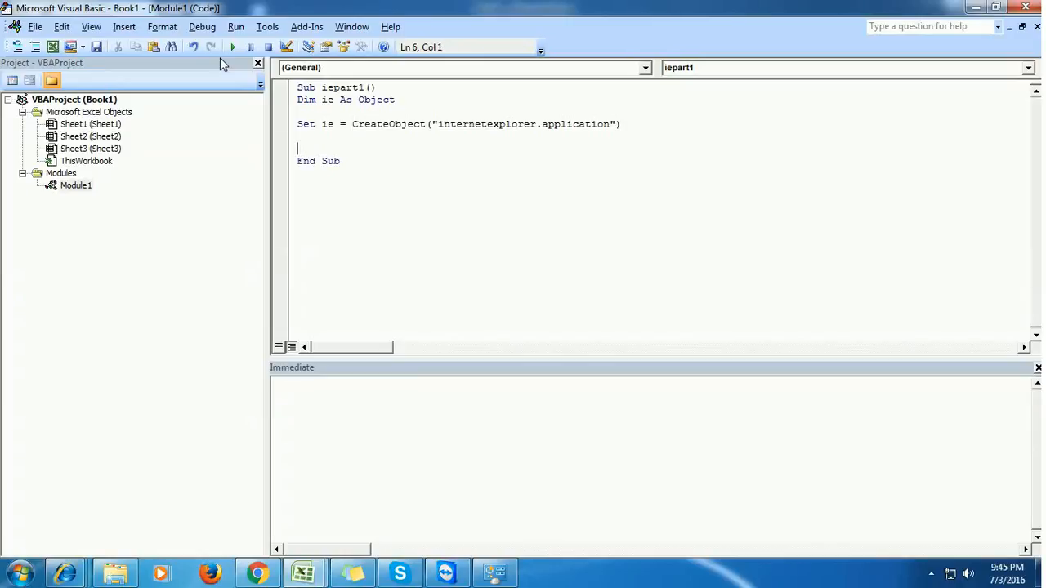
pyautogui.write('with')
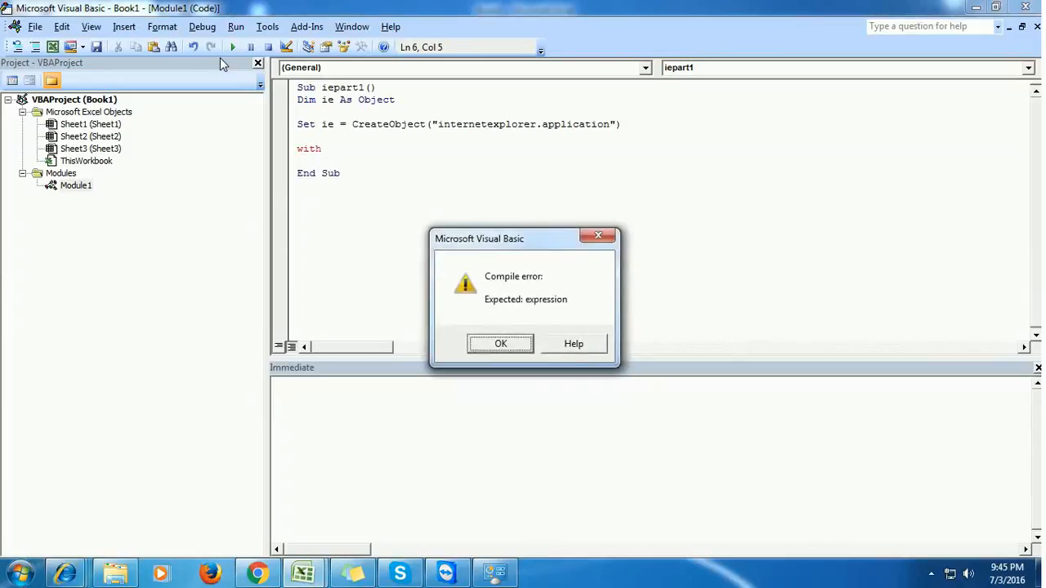
pyautogui.click(500, 343)
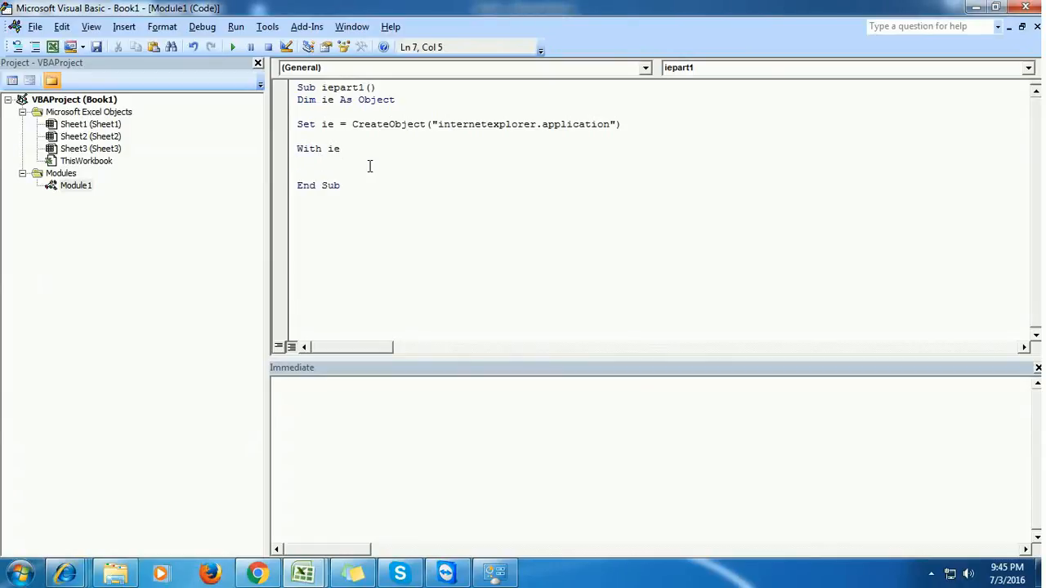
pyautogui.write('.')
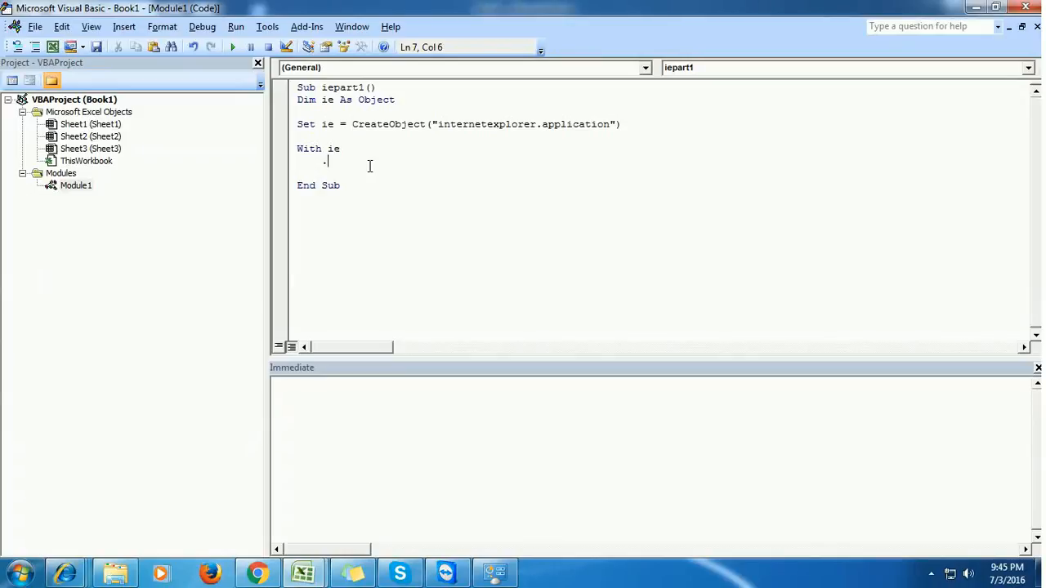
pyautogui.write('visible = True')
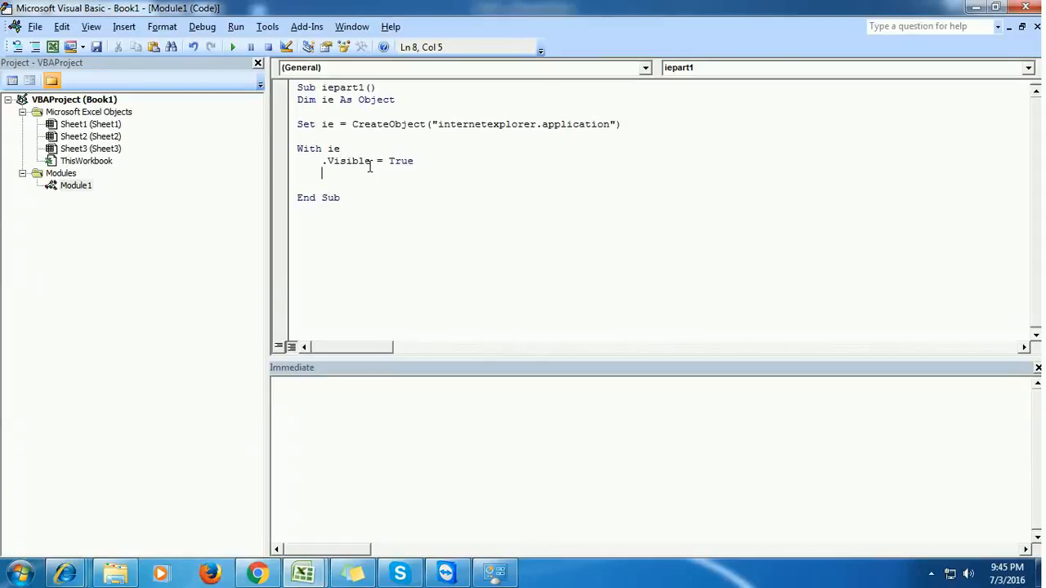
pyautogui.write('.')
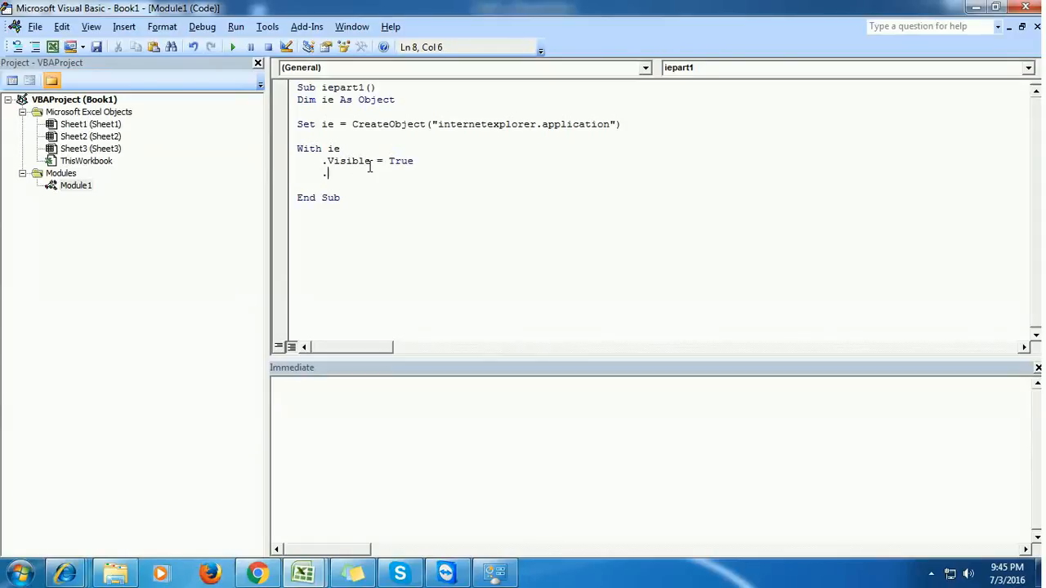
pyautogui.write('nav')
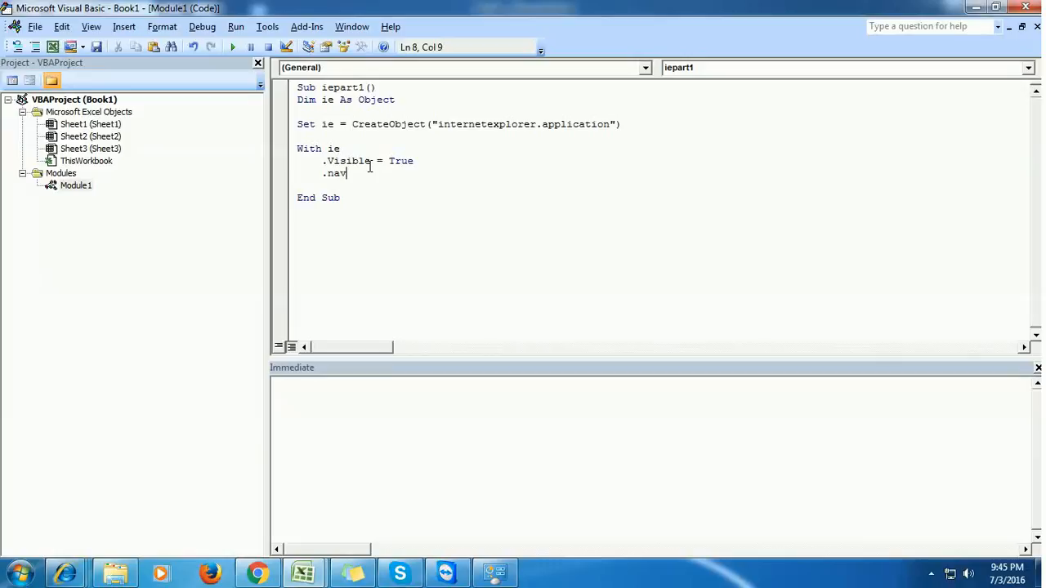
pyautogui.write('gi')
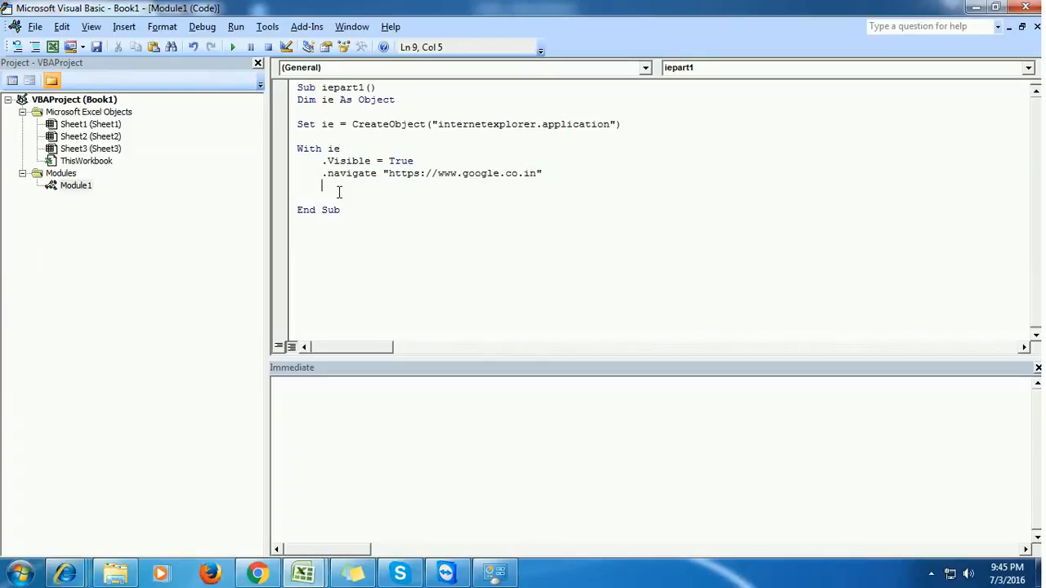
pyautogui.write('.Quit')
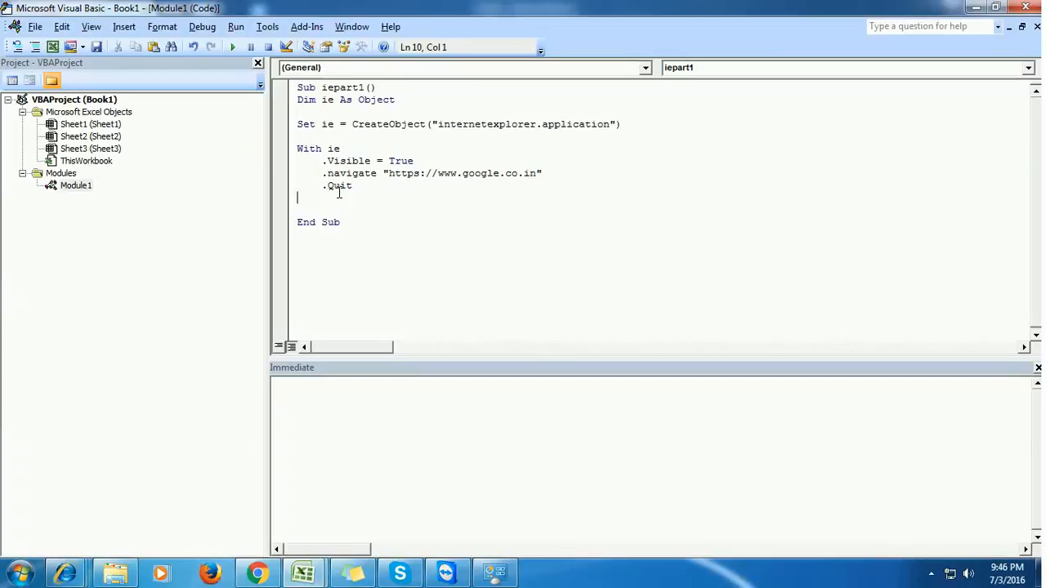
pyautogui.write('End With')
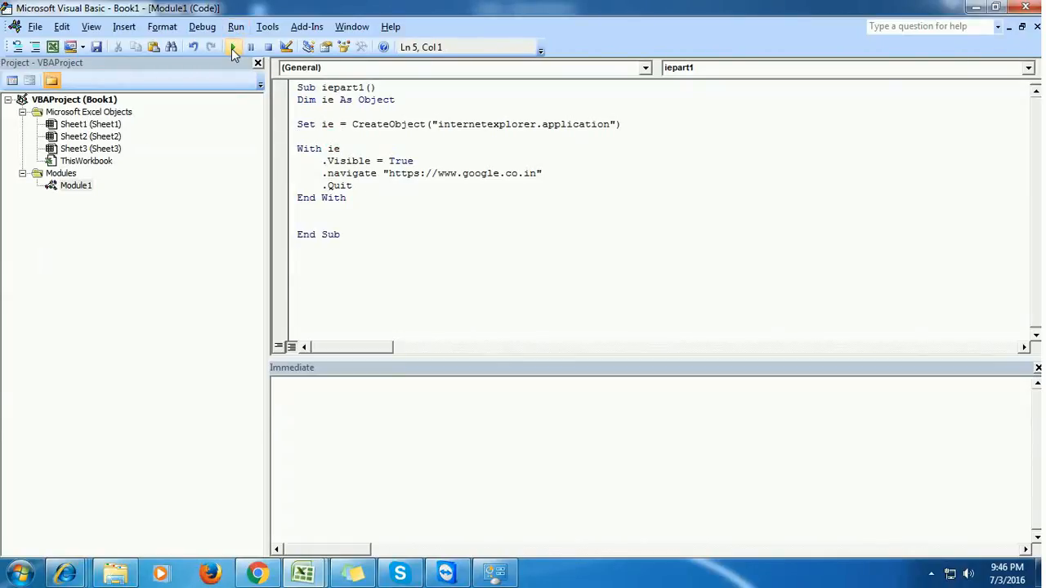
pyautogui.moveTo(232, 46)
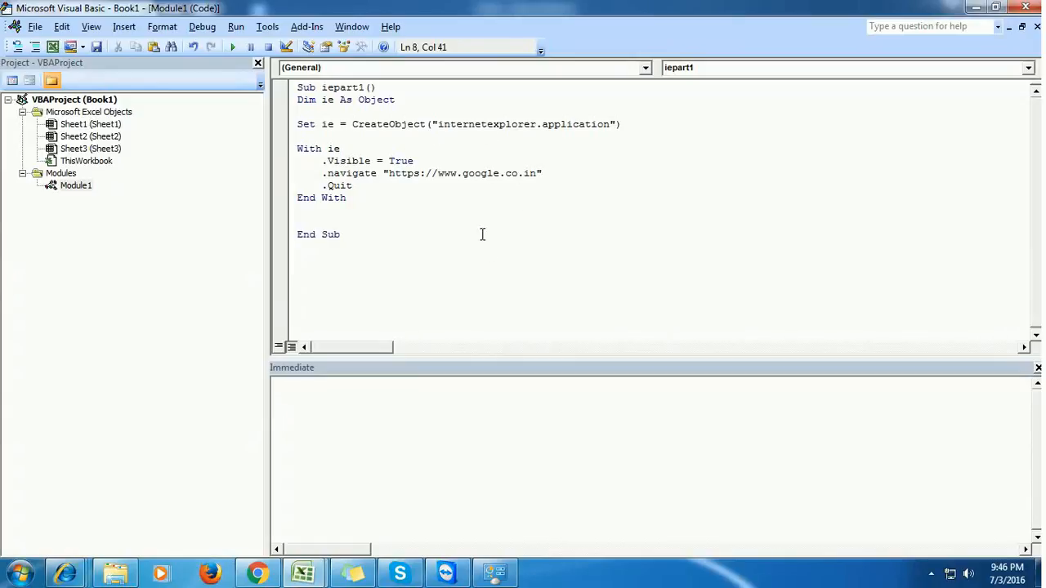
pyautogui.moveTo(543, 201)
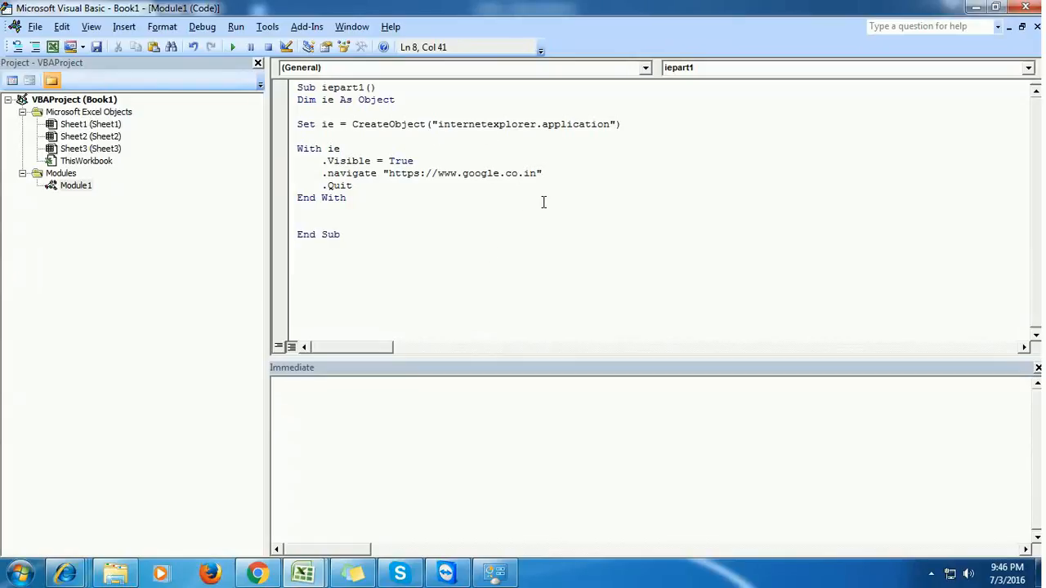
# Step: Insert a Do While .busy / DoEvents / Loop block above .Quit
pyautogui.press('enter')
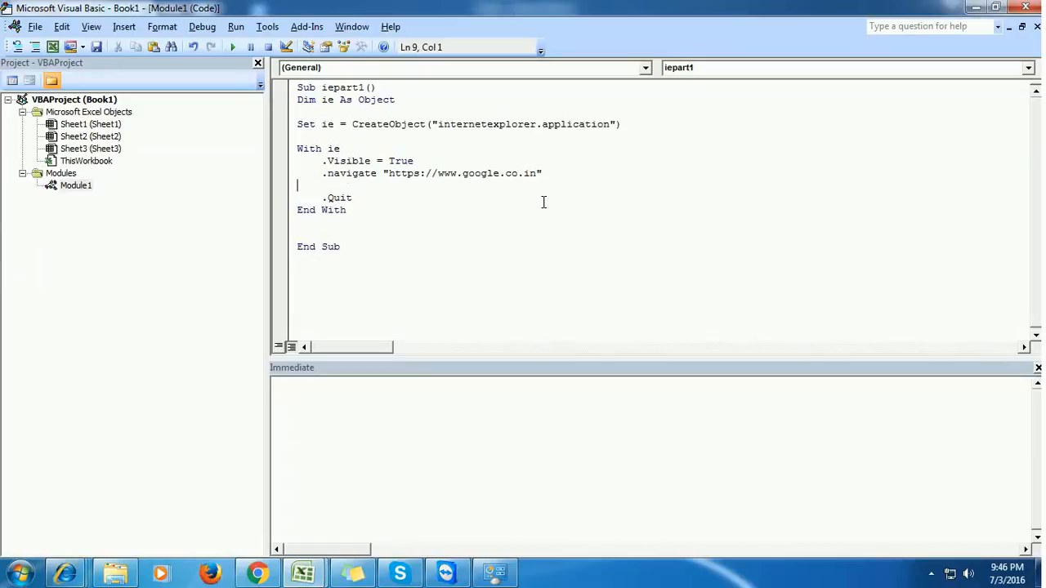
pyautogui.write('do')
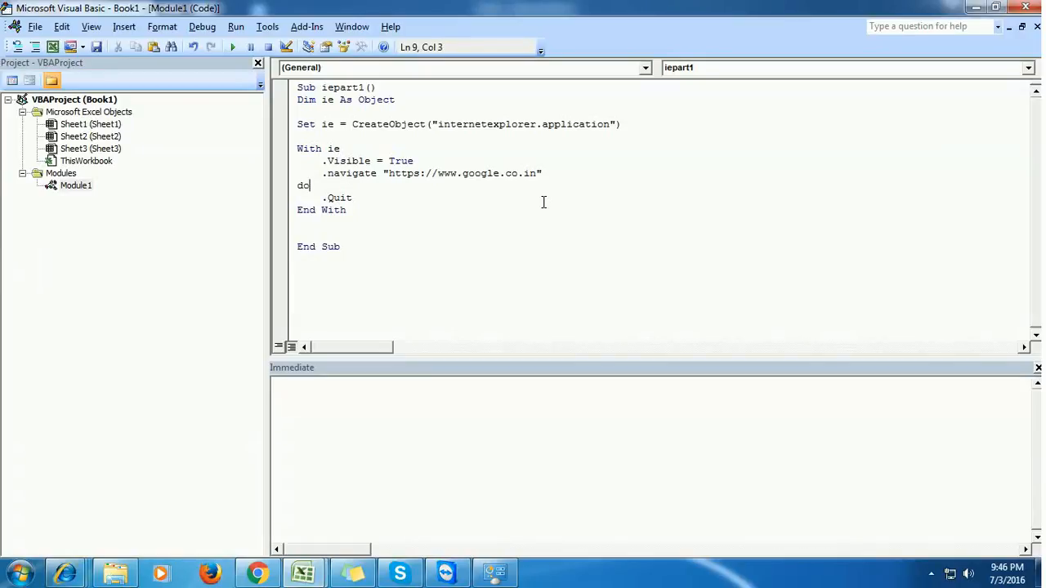
pyautogui.write('.')
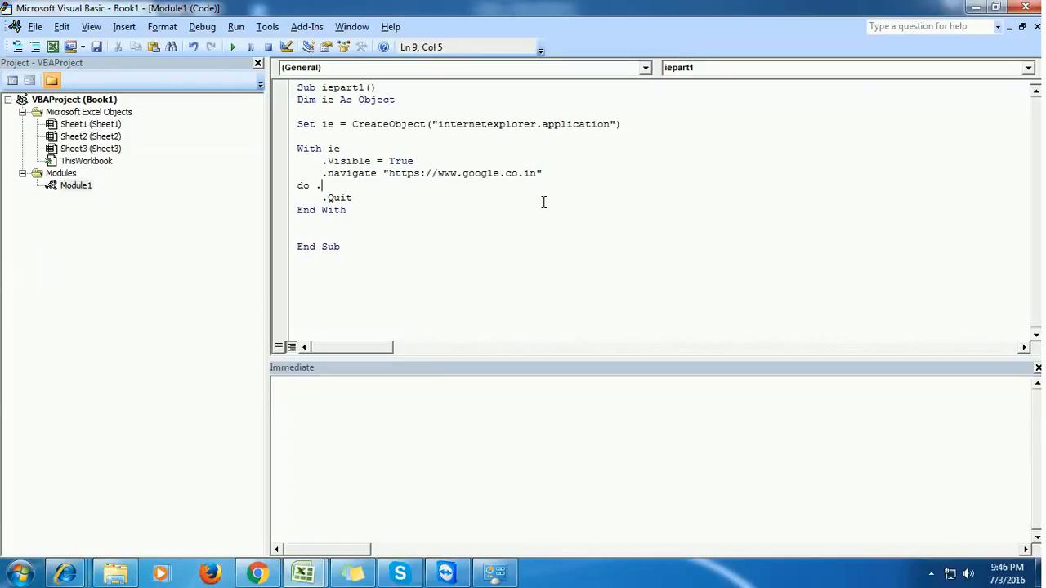
pyautogui.write('busy')
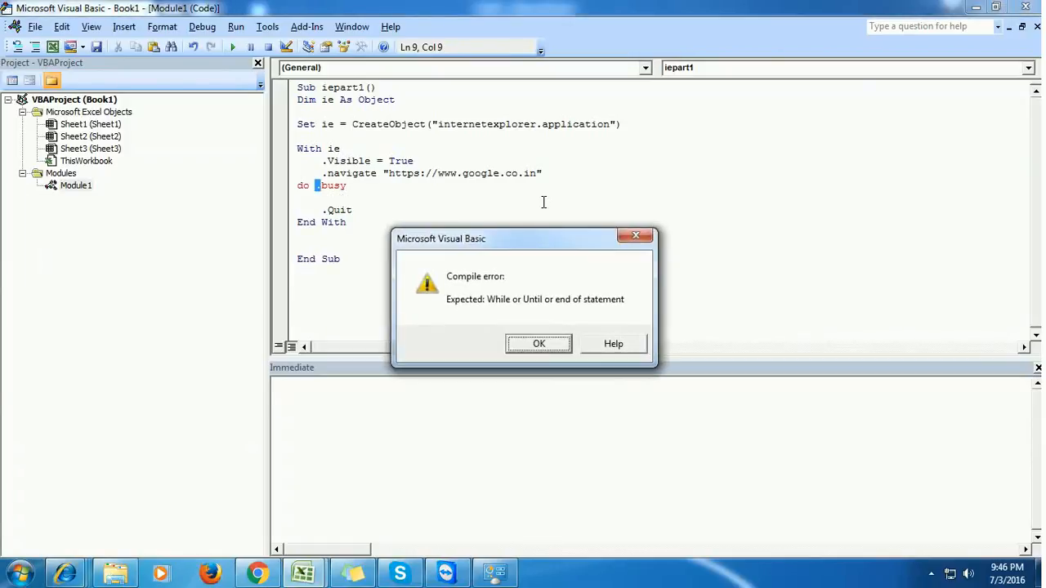
pyautogui.click(537, 343)
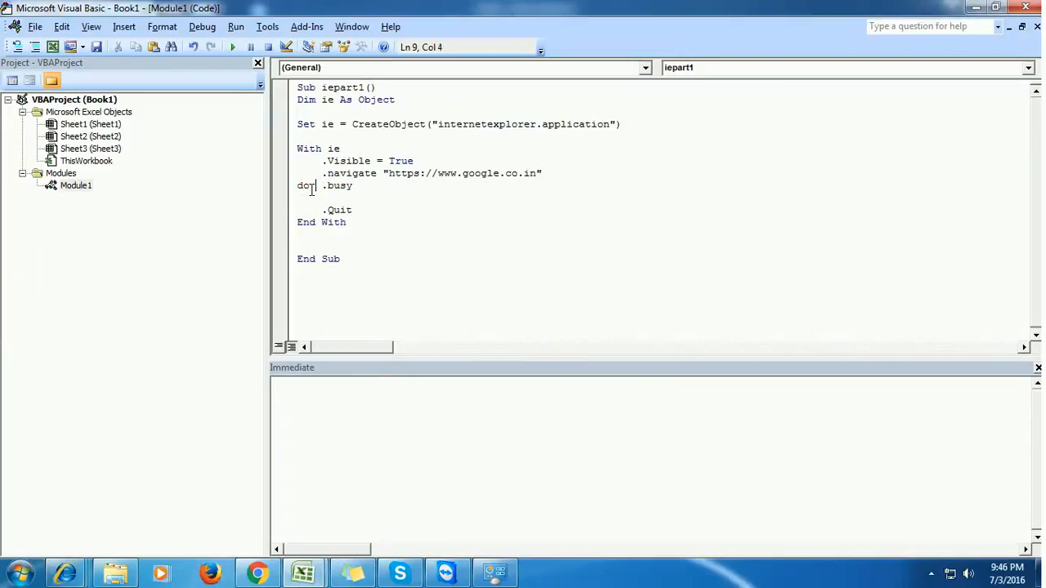
pyautogui.write('while')
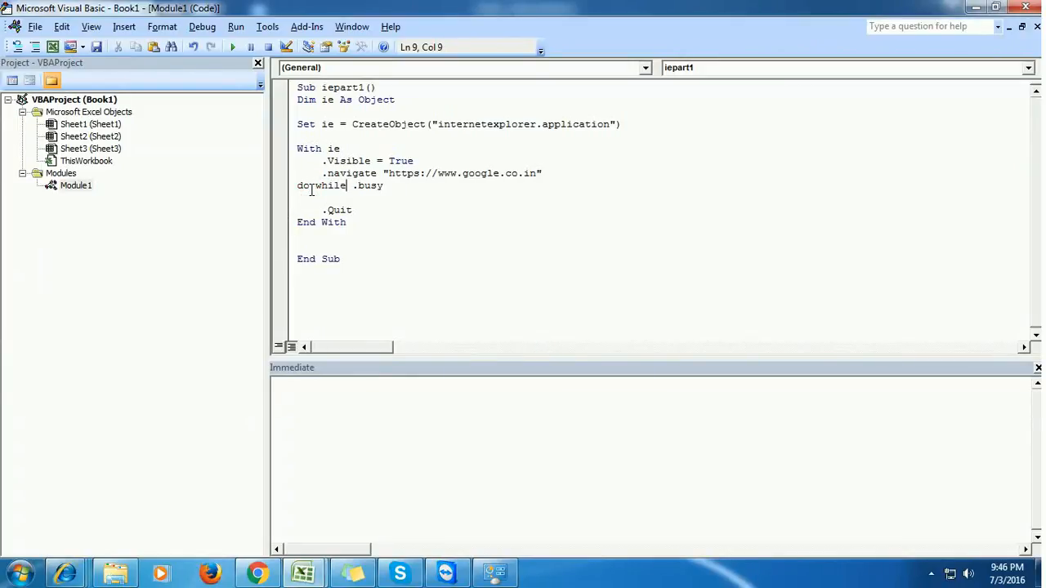
pyautogui.write('d')
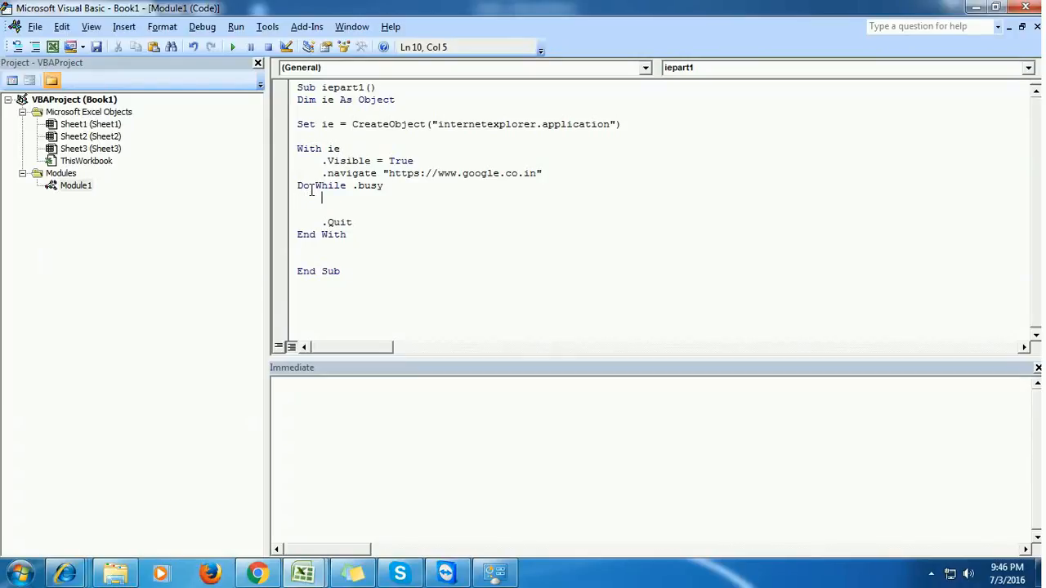
pyautogui.write('doevents')
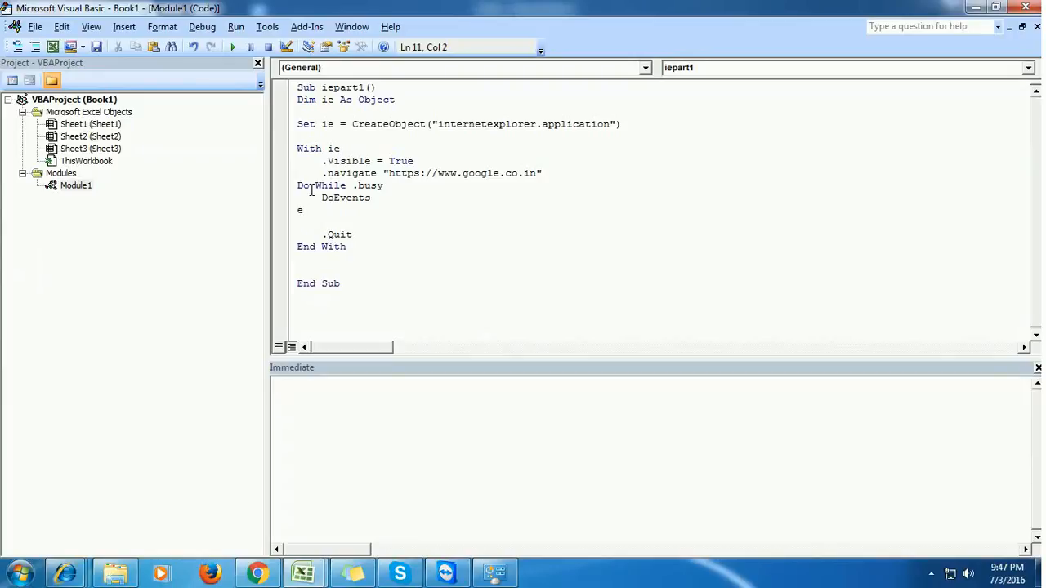
pyautogui.write('oop')
pyautogui.write('do whilc')
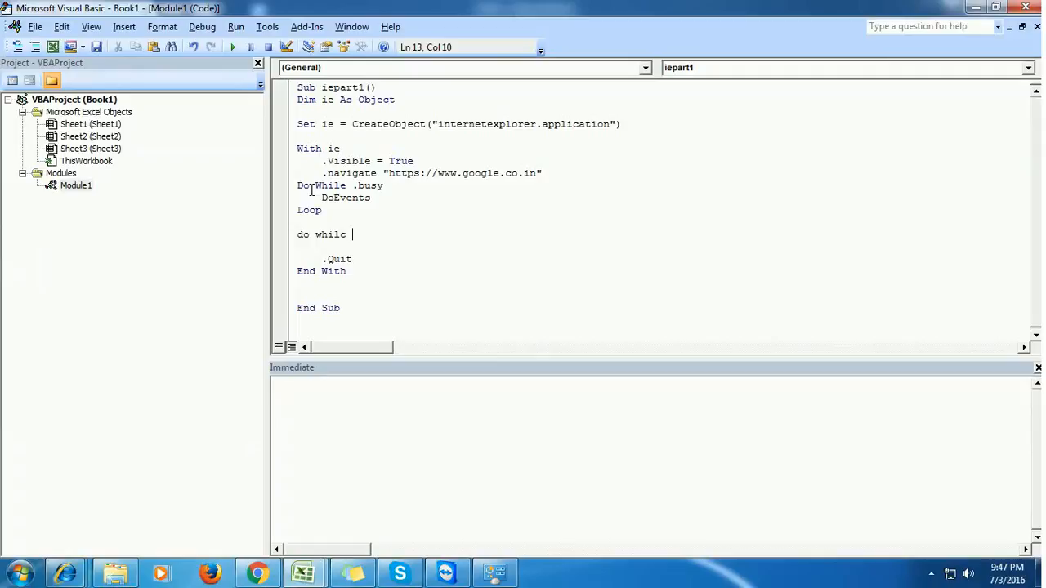
pyautogui.press('BackSpace')
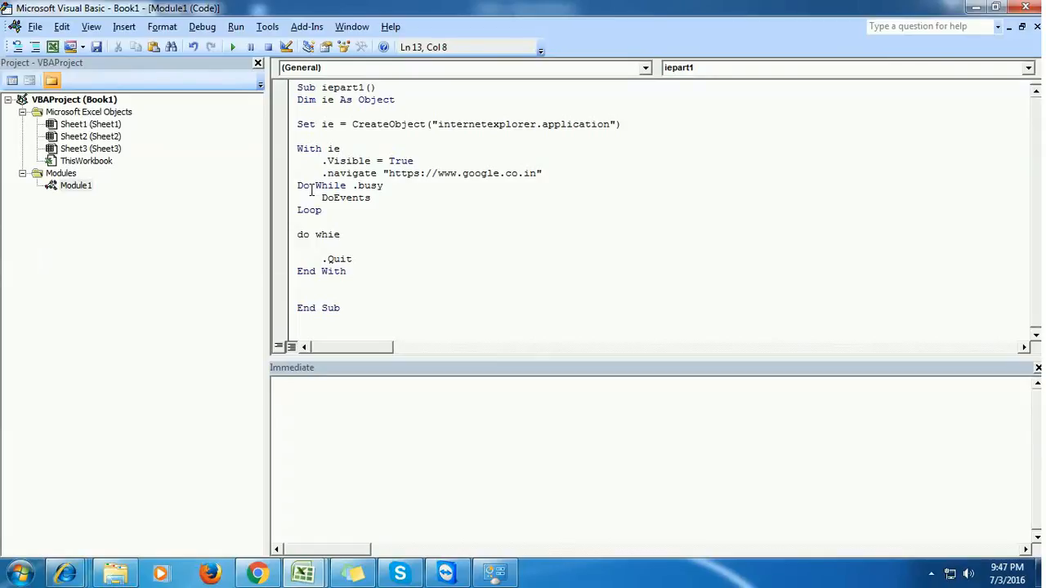
# Step: Start a Do While .readystate <> 4 line
pyautogui.write('.')
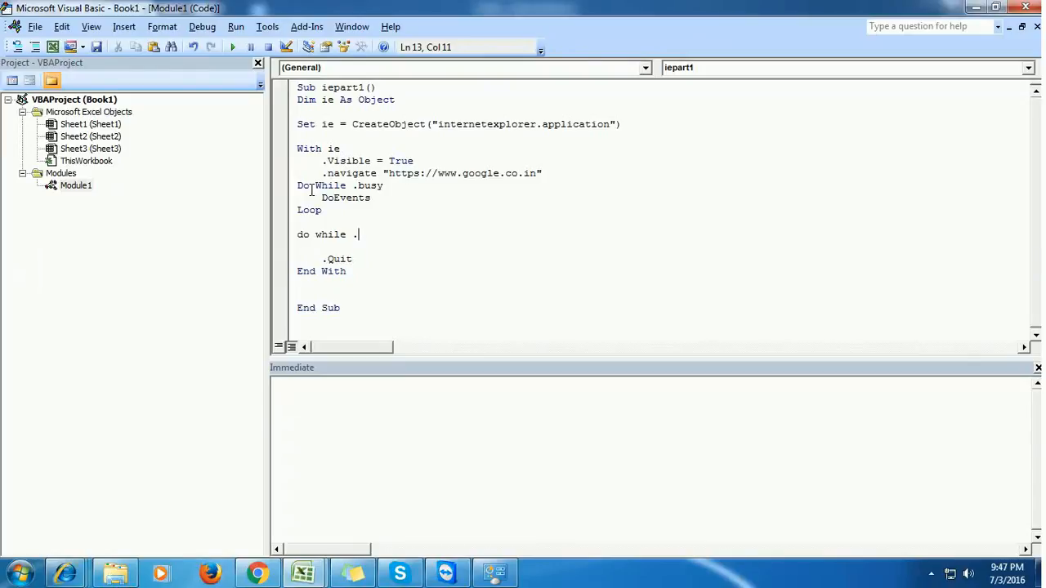
pyautogui.write('rea')
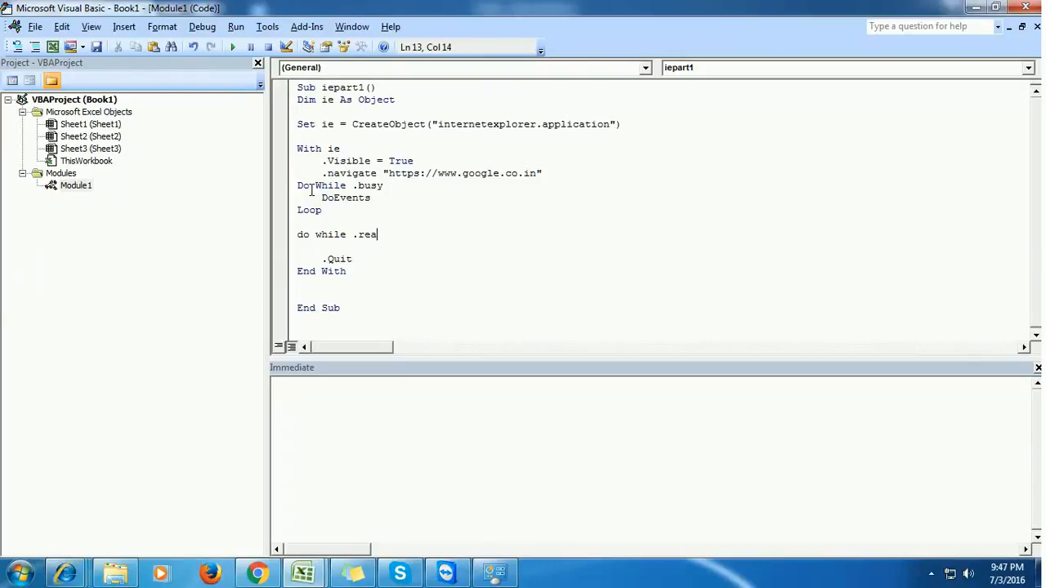
pyautogui.write('dystate<')
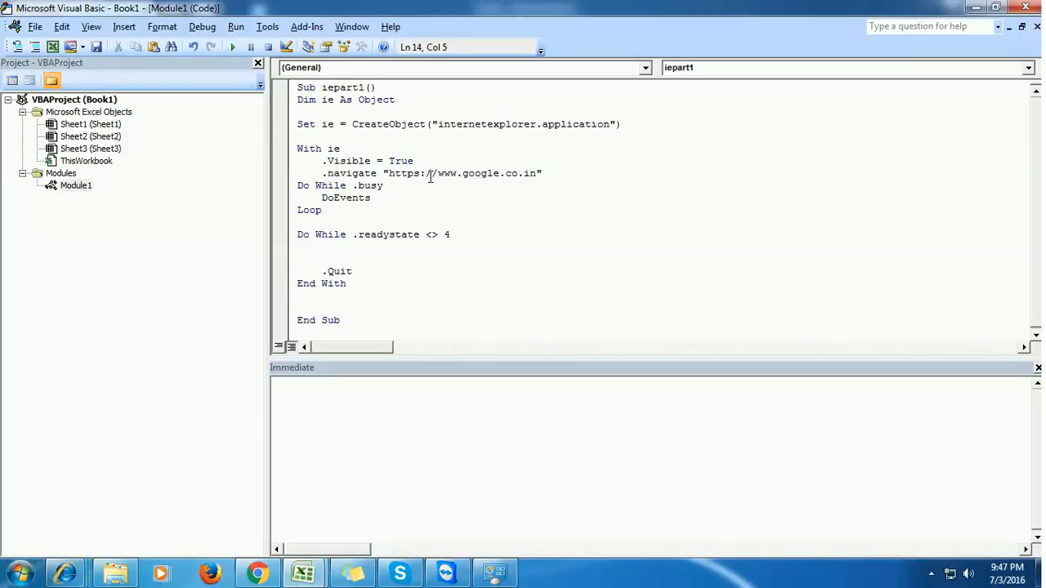
# Step: Close the readystate loop with DoEvents and Loop, then run iepart1
pyautogui.moveTo(389, 172); pyautogui.dragTo(538, 173)
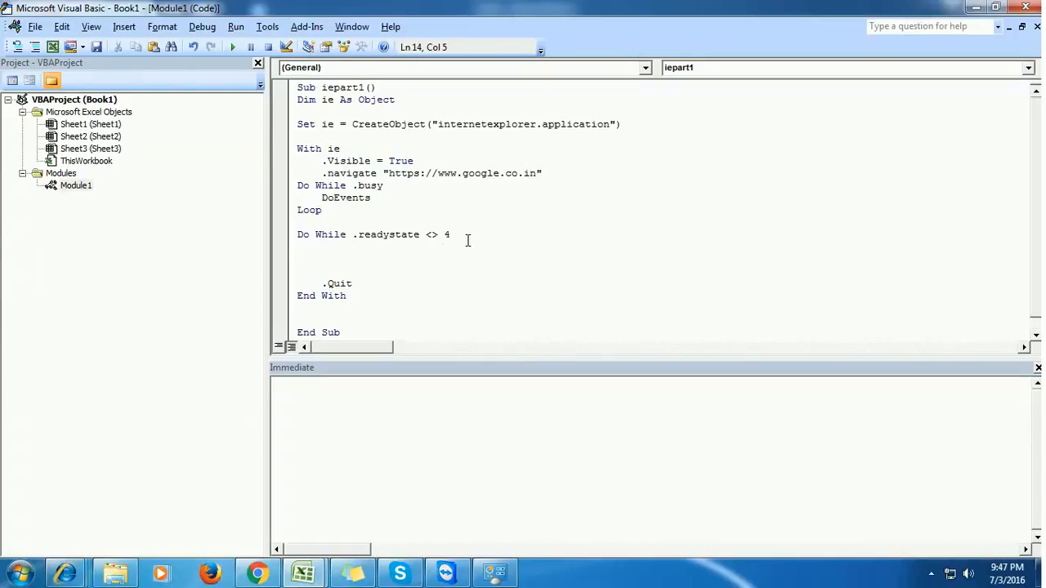
pyautogui.write('doevent')
pyautogui.click(660, 259)
pyautogui.write('Loop')
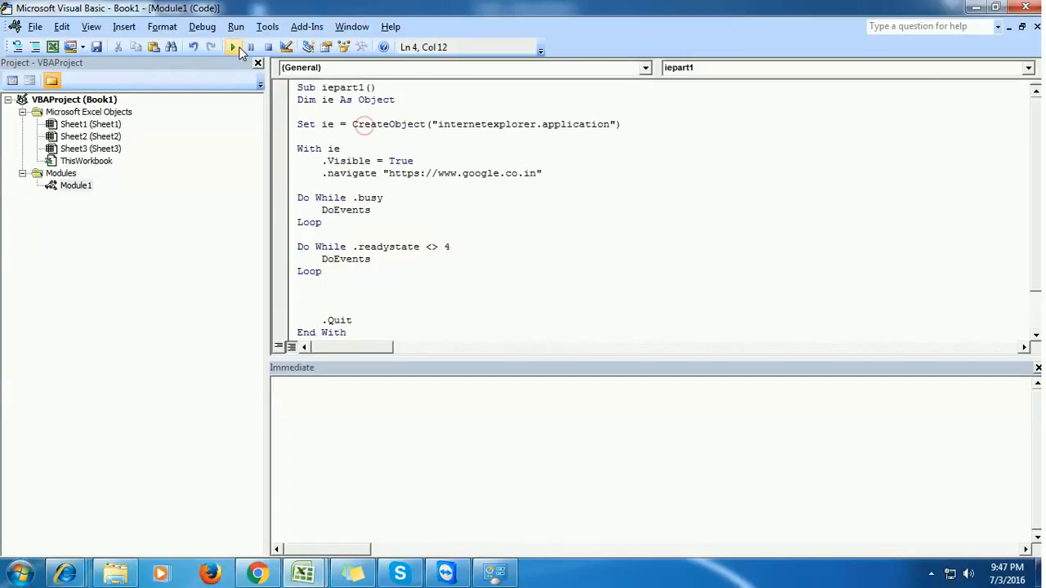
pyautogui.click(233, 46)
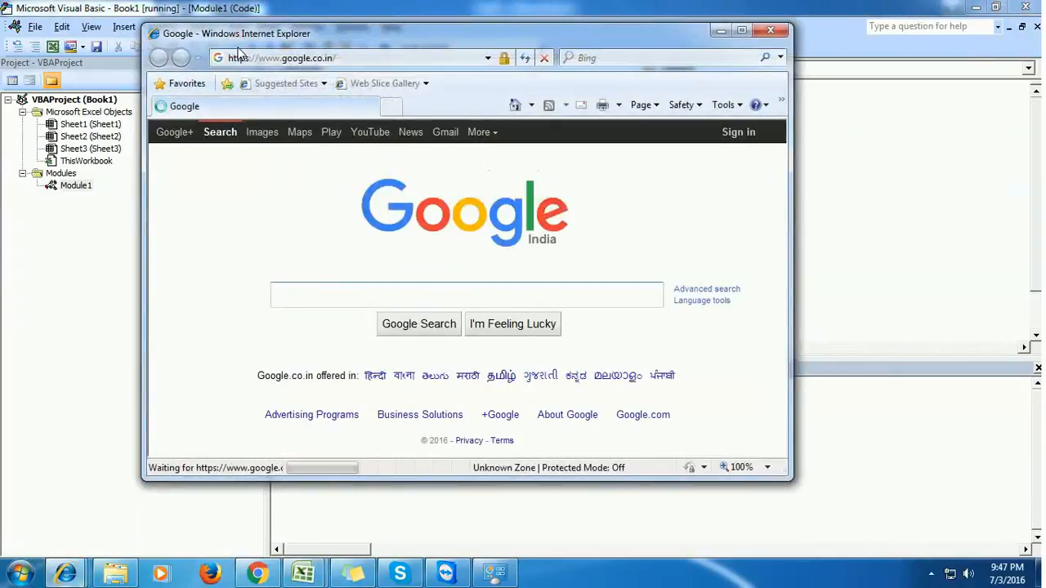
pyautogui.click(235, 47)
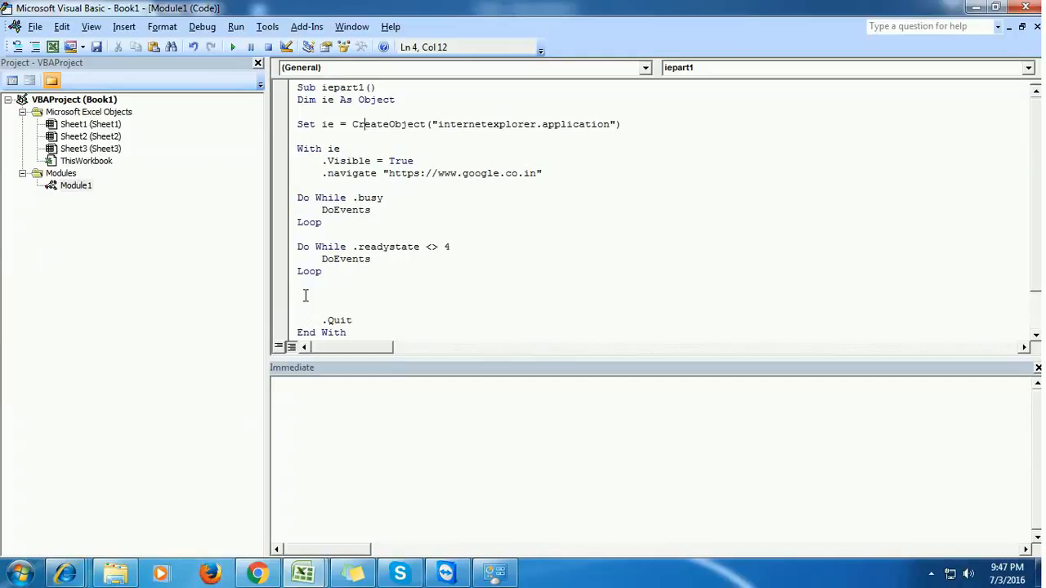
# Step: Add Application.Wait (Now + TimeValue("00:00:05")) after the loop and dismiss the compile error
pyautogui.click(314, 295)
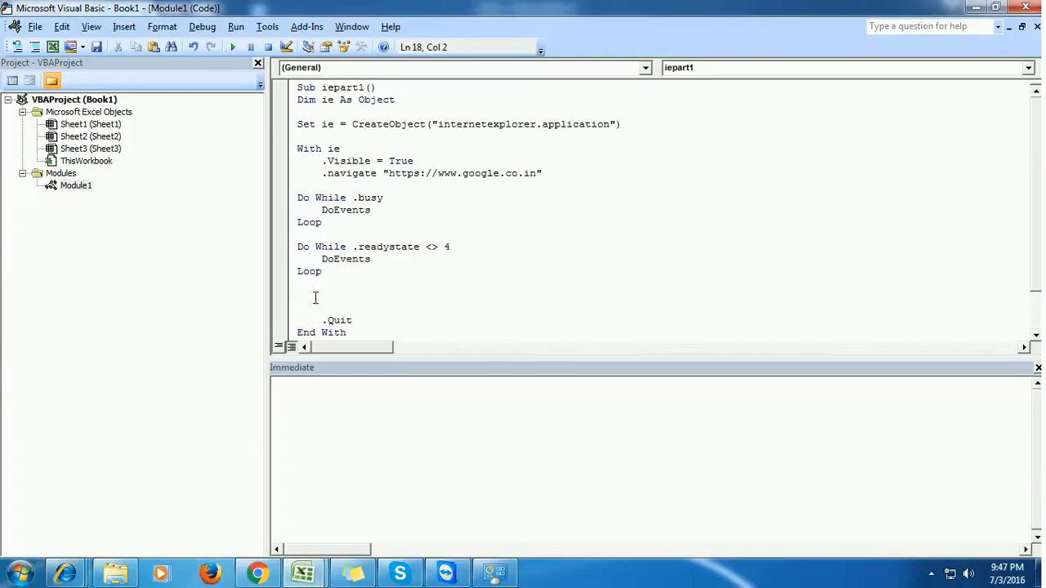
pyautogui.write('application.')
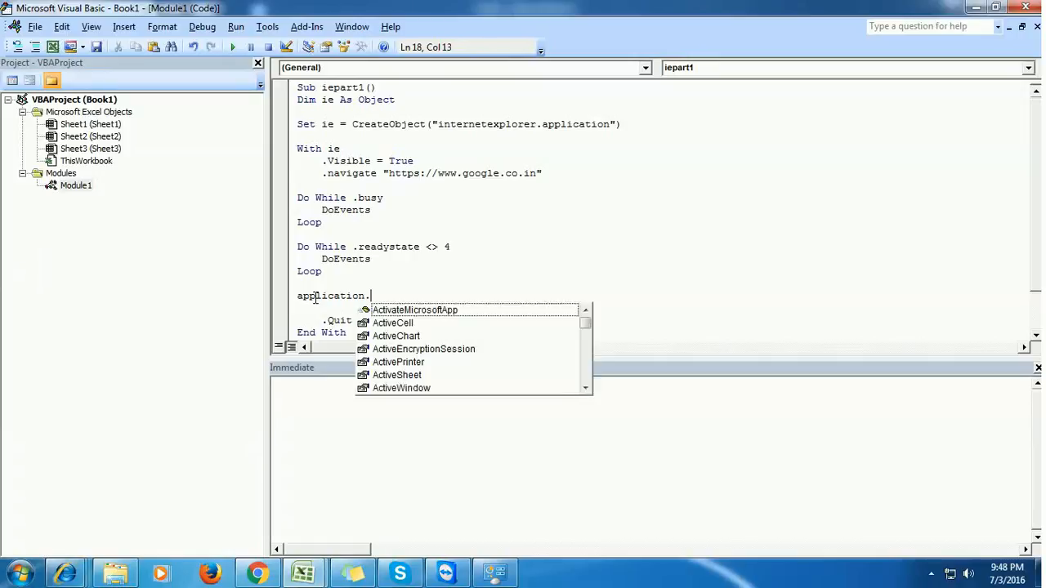
pyautogui.write('Wait')
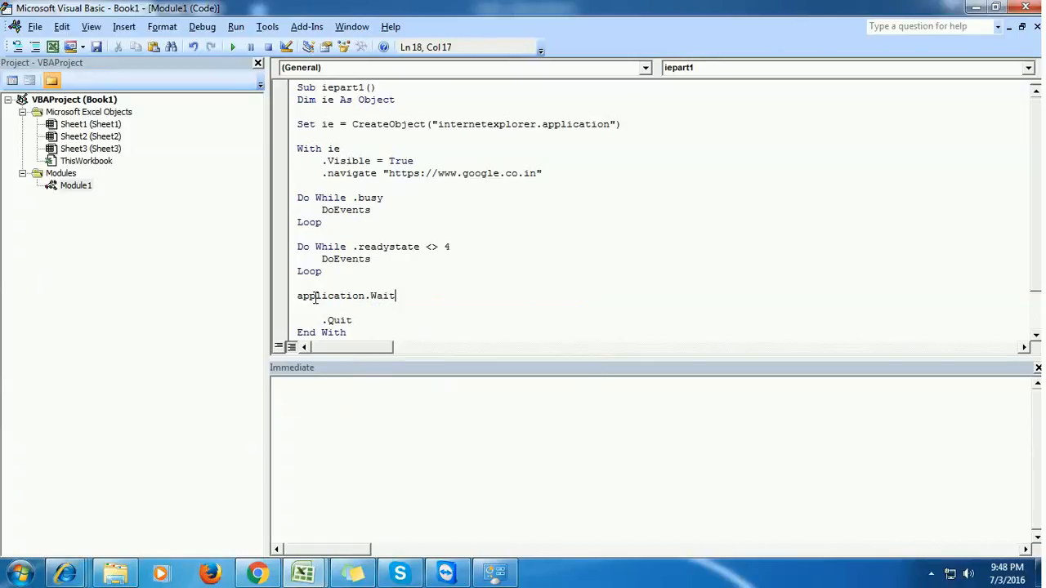
pyautogui.write('(Now')
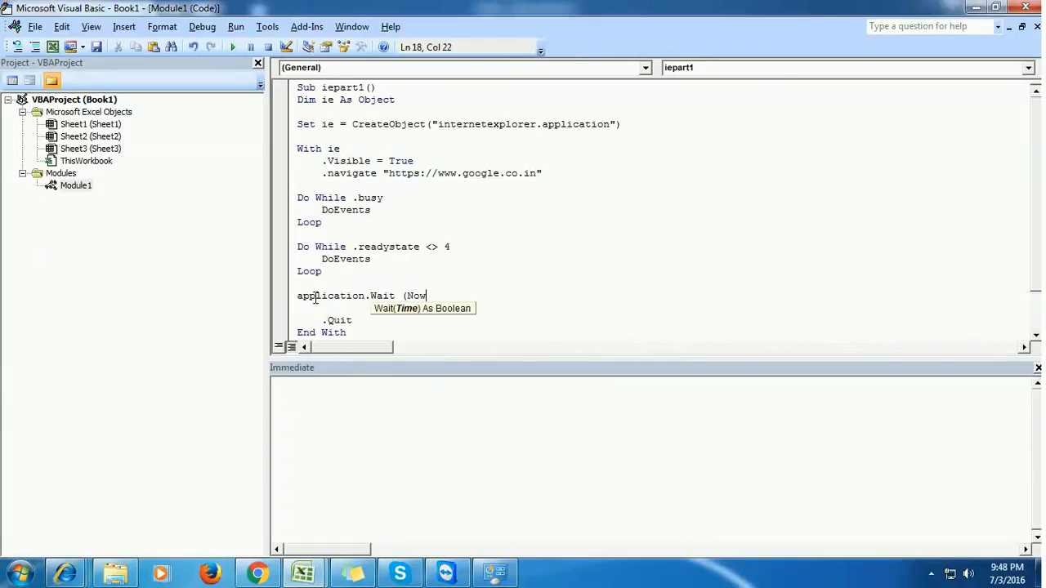
pyautogui.write('+Time')
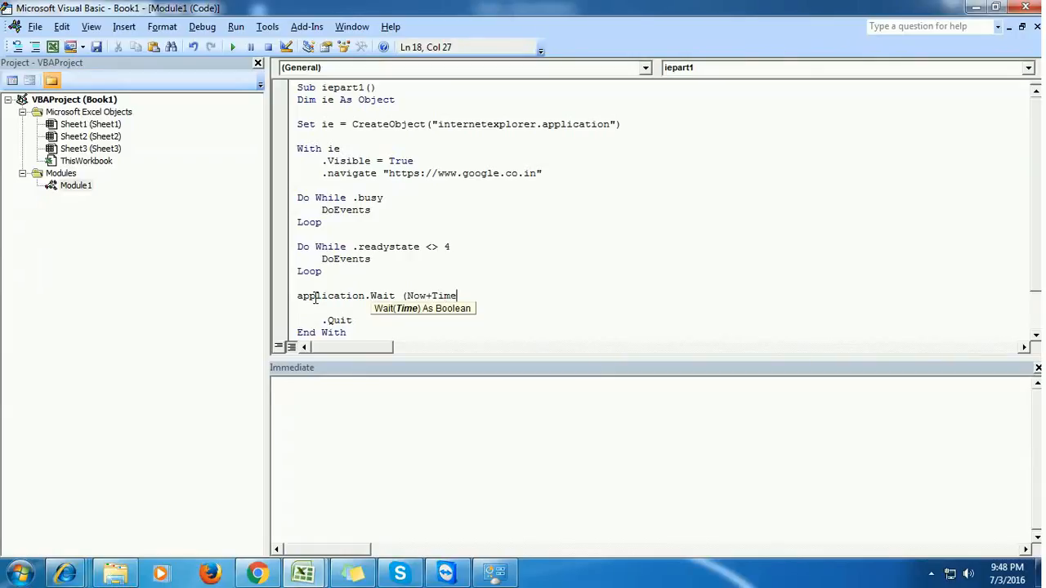
pyautogui.write('value')
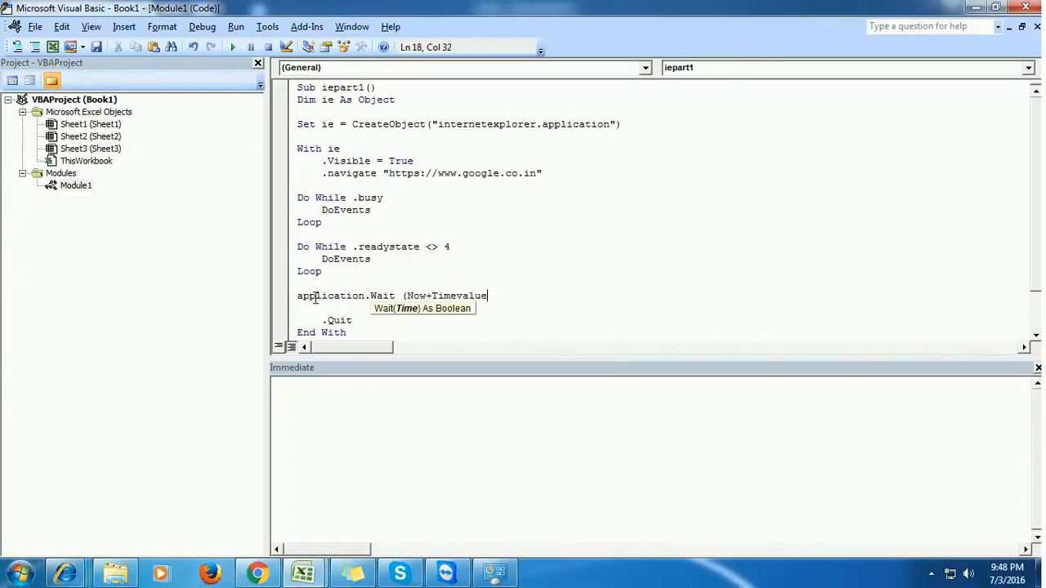
pyautogui.write('("')
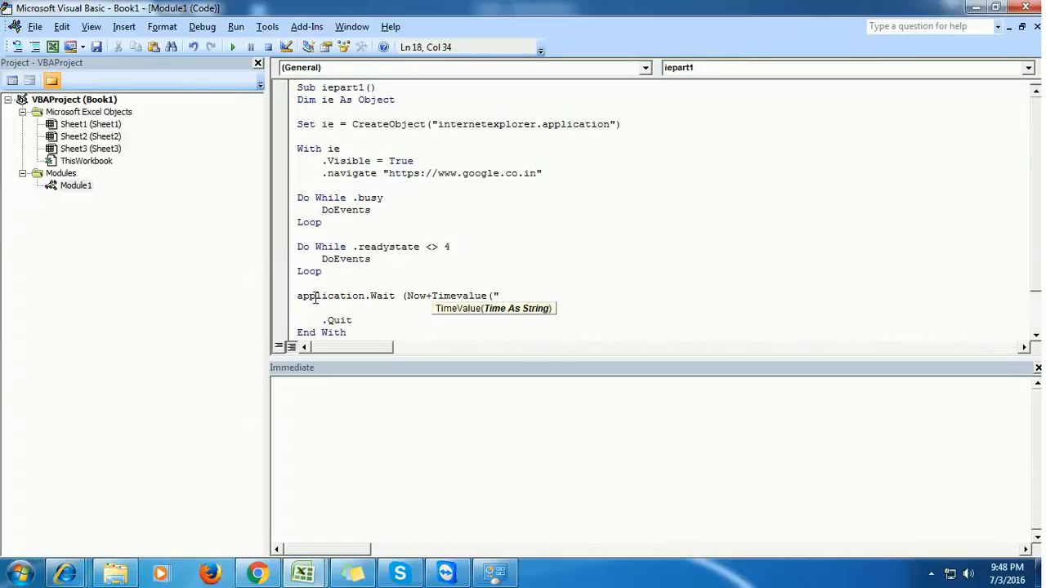
pyautogui.write('00:')
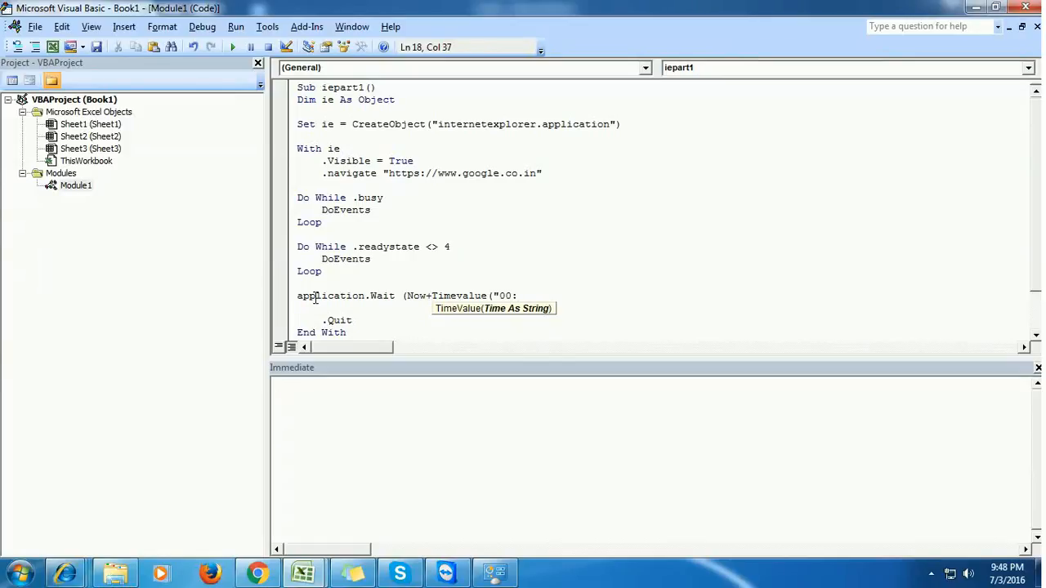
pyautogui.write('00')
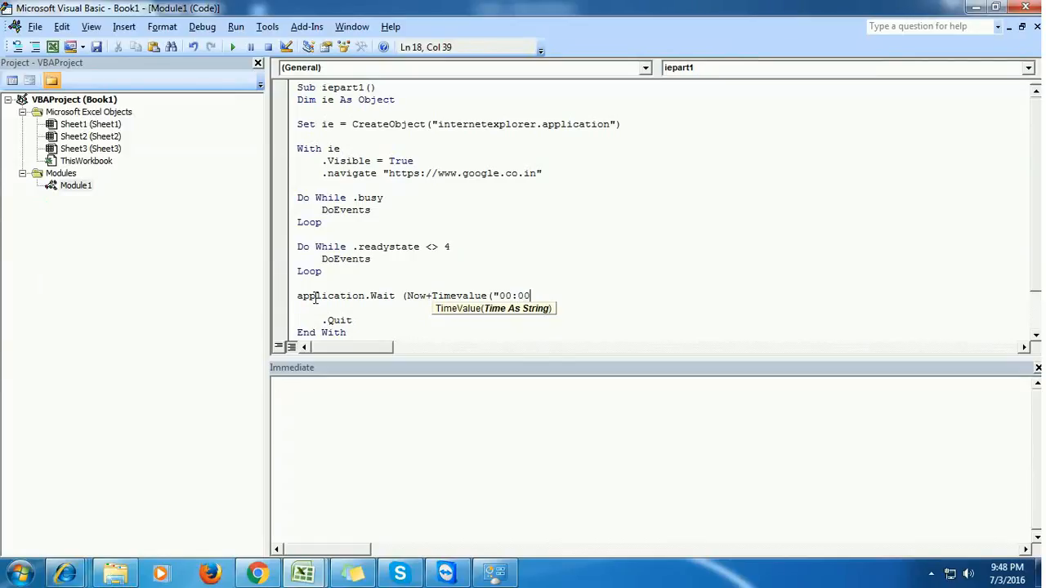
pyautogui.write(':0')
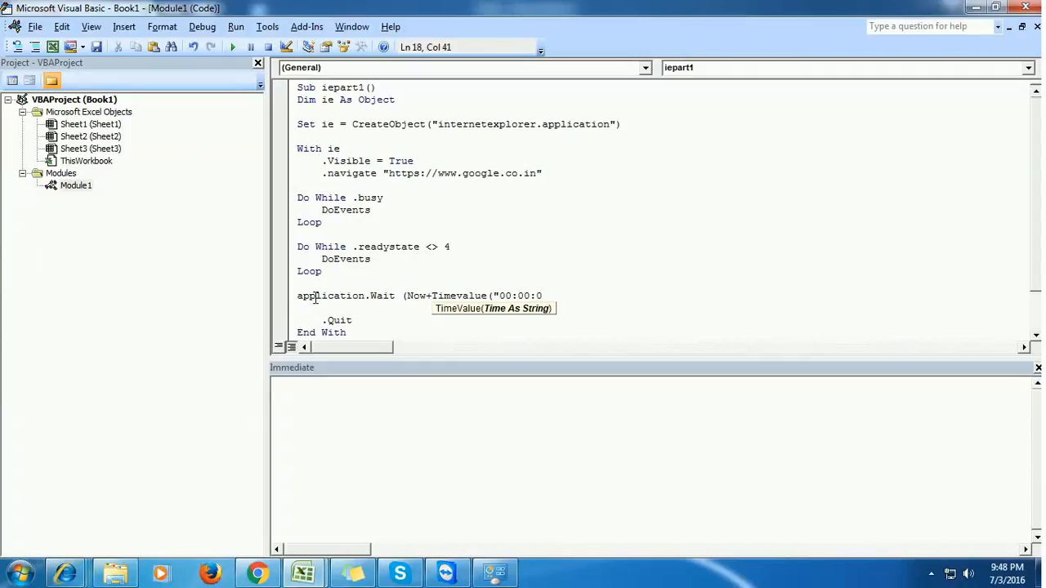
pyautogui.write('5")')
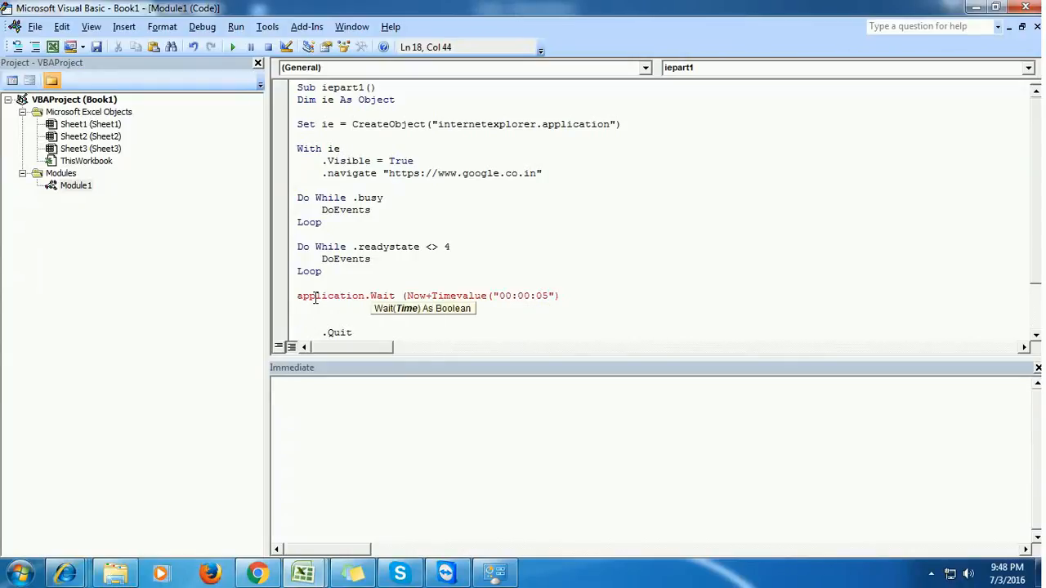
pyautogui.click(233, 46)
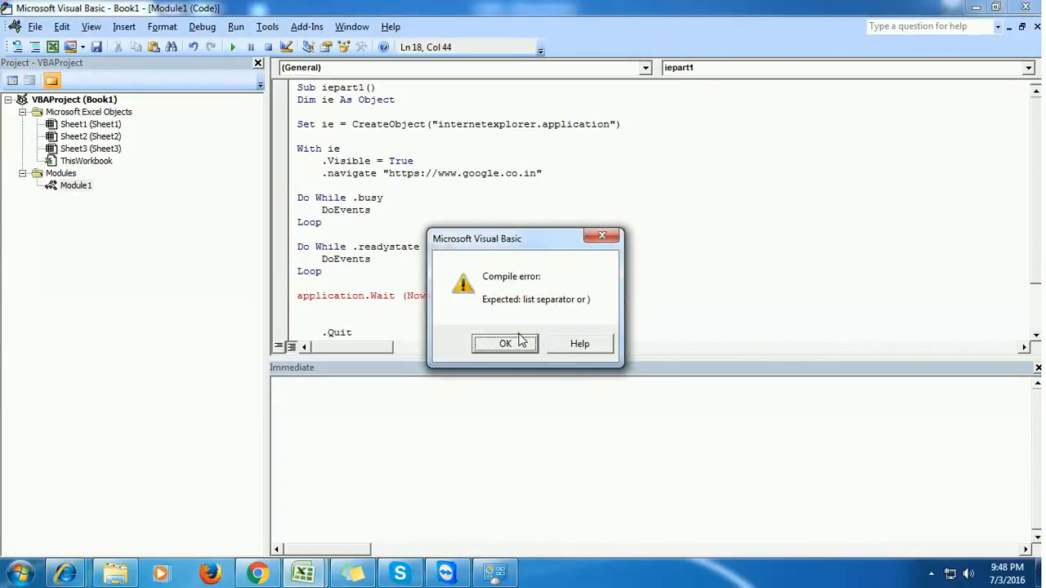
pyautogui.click(504, 343)
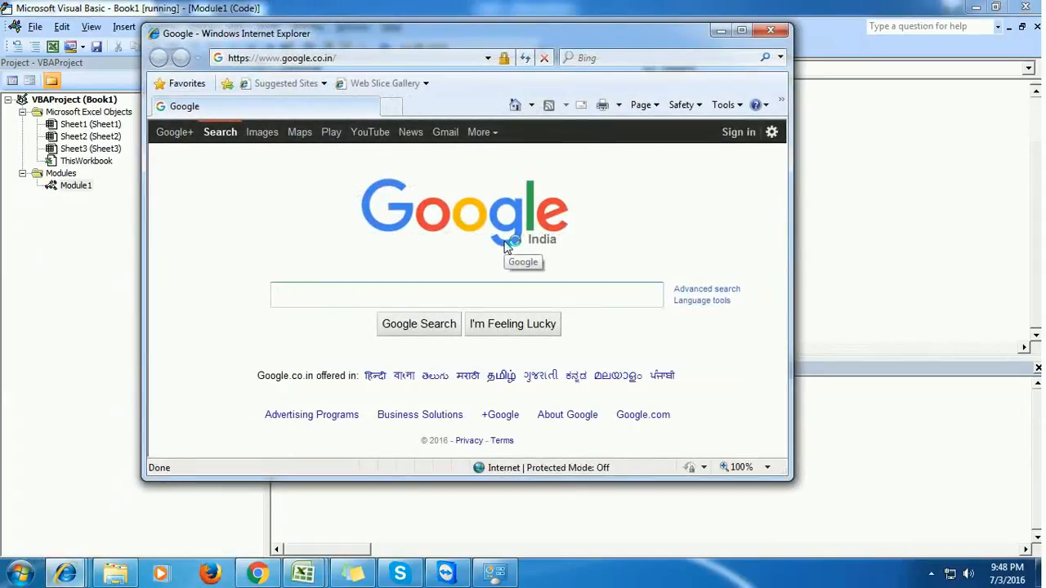
# Step: Watch Internet Explorer load the google.co.in homepage while the macro runs
pyautogui.click(465, 294)
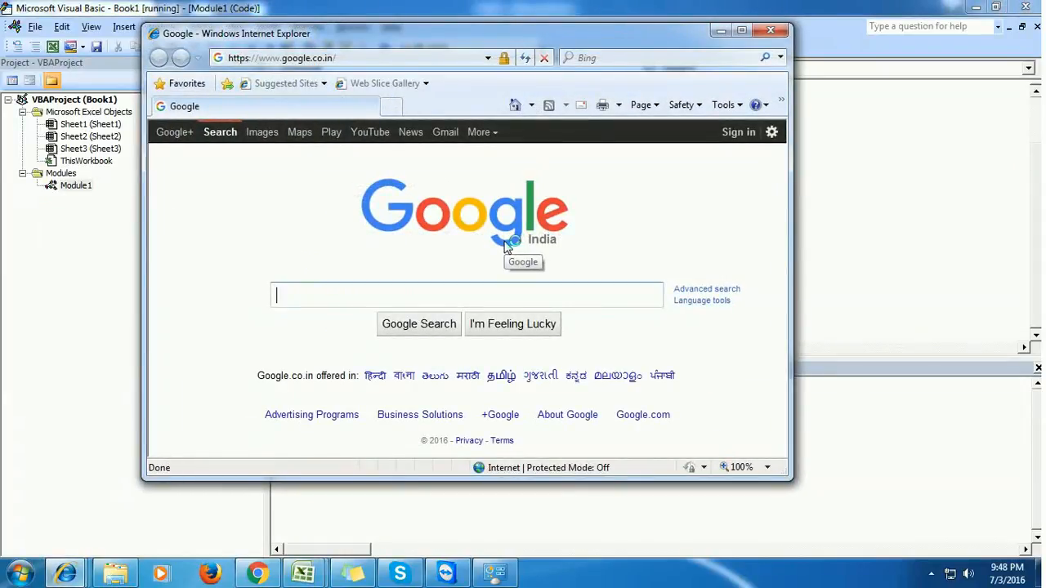